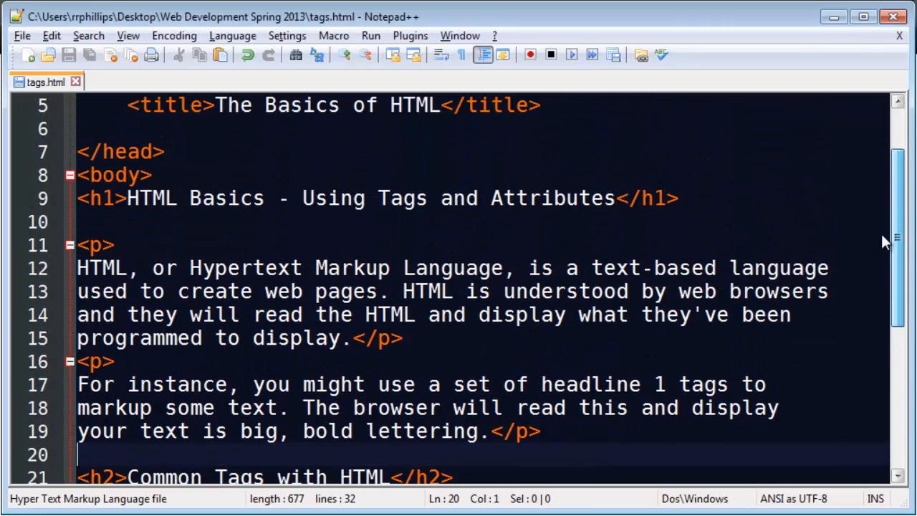
Scroll through the HTML5 cheat sheet image of new and existing tags in Chrome.
scroll("up", 3)
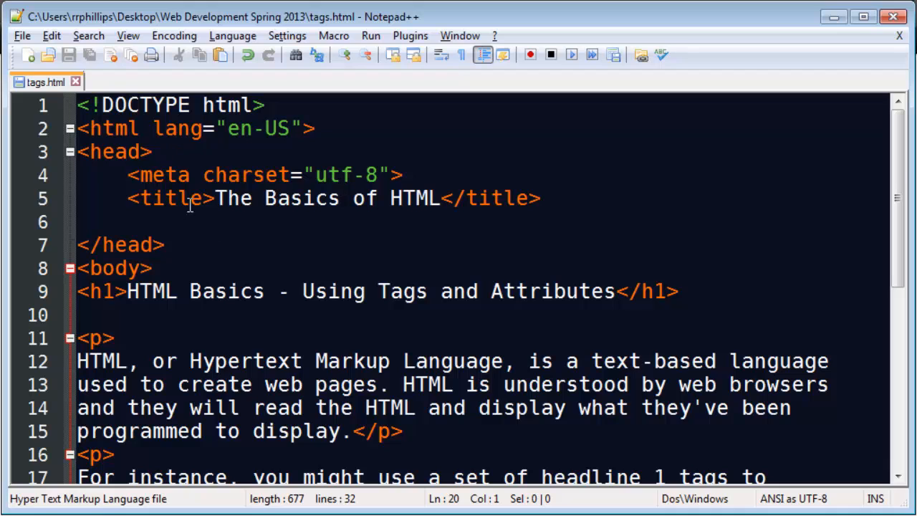
scroll("down", 3)
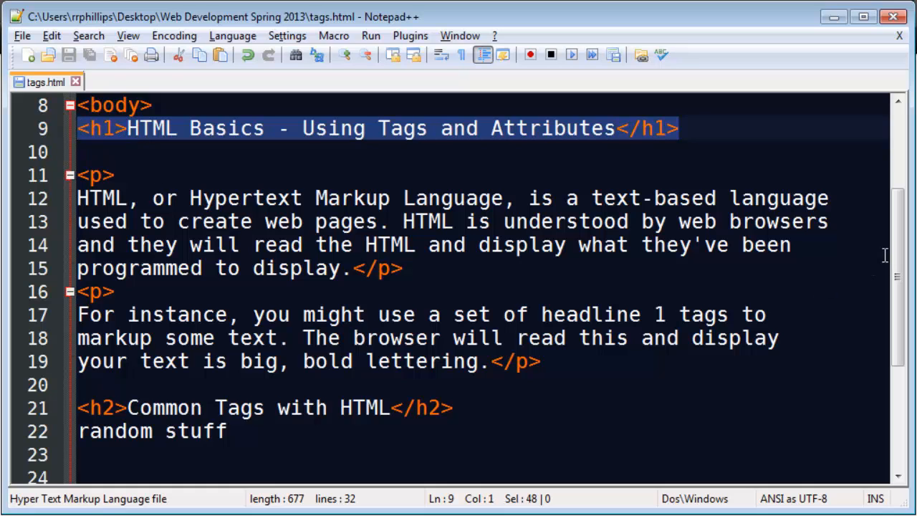
scroll("down", 3)
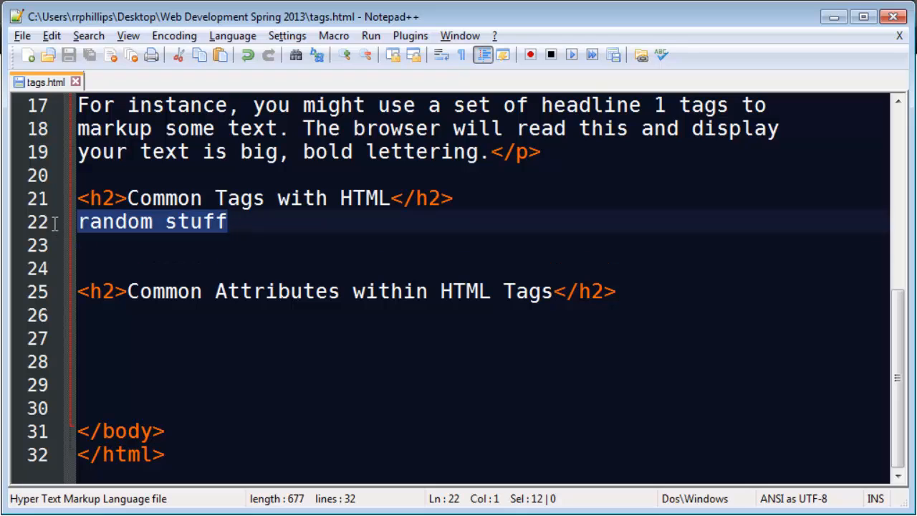
mouse_move(262, 260)
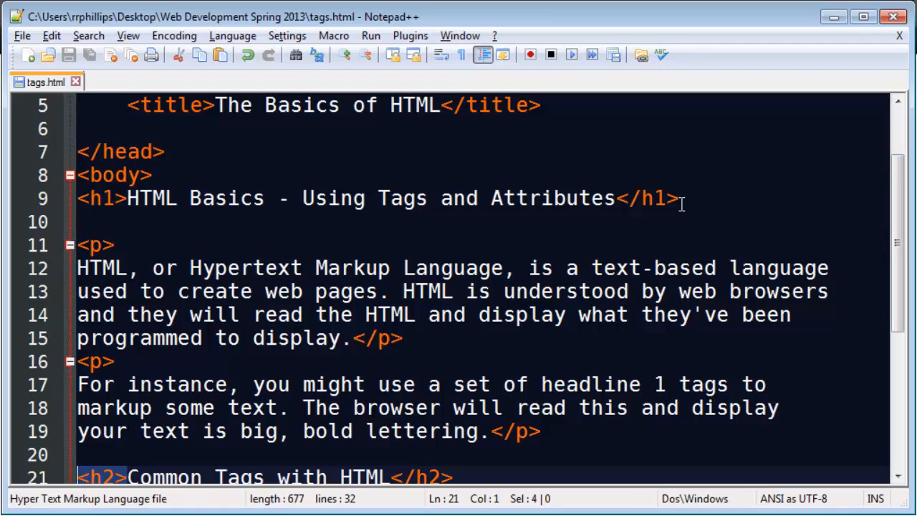
mouse_move(406, 352)
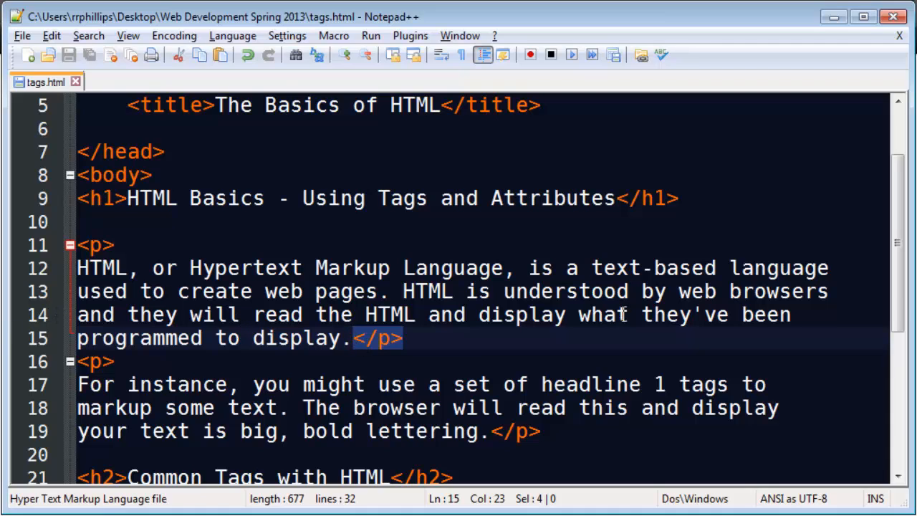
mouse_move(900, 258)
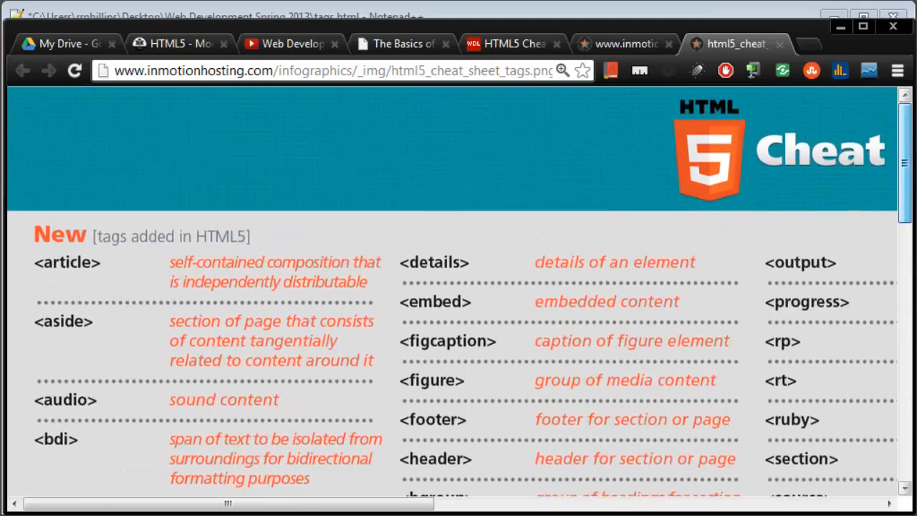
scroll("down", 3)
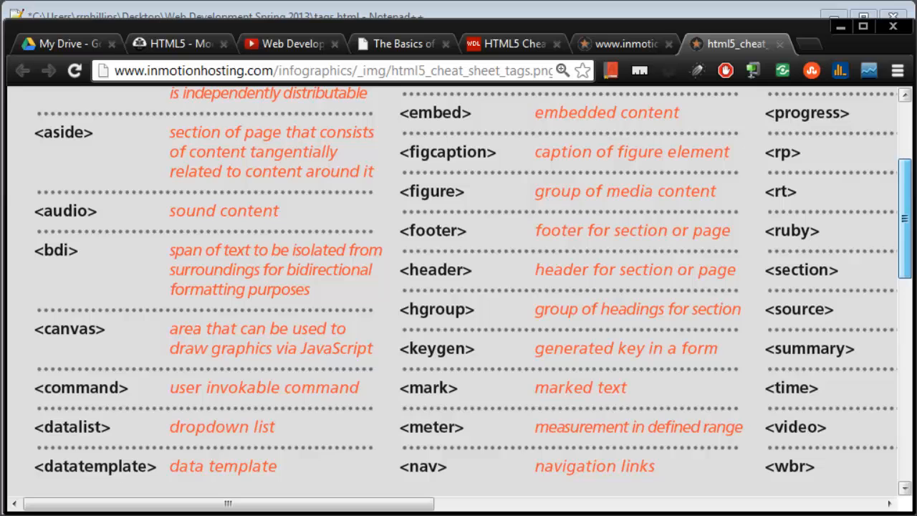
scroll("up", 3)
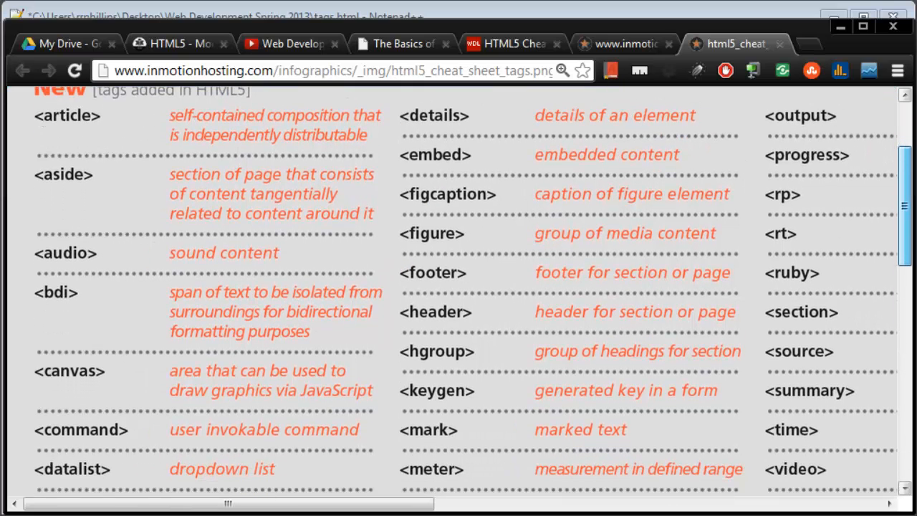
scroll("down", 3)
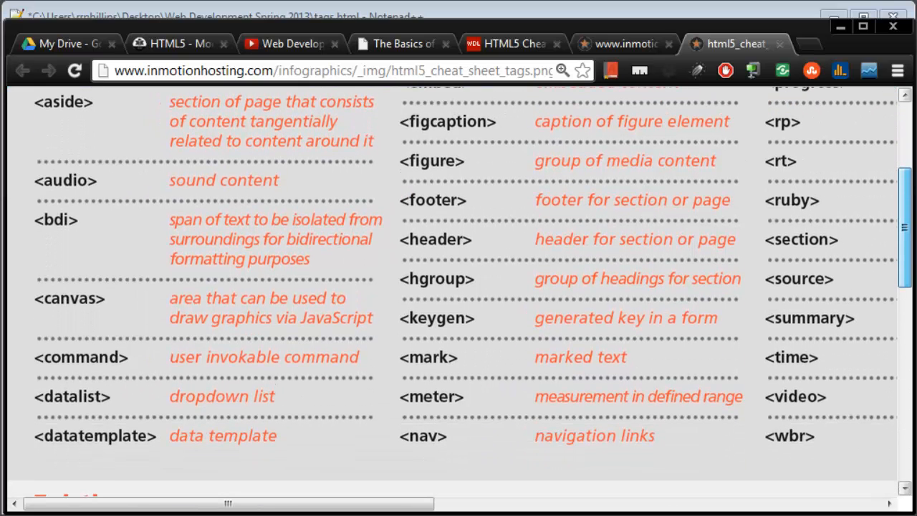
scroll("down", 3)
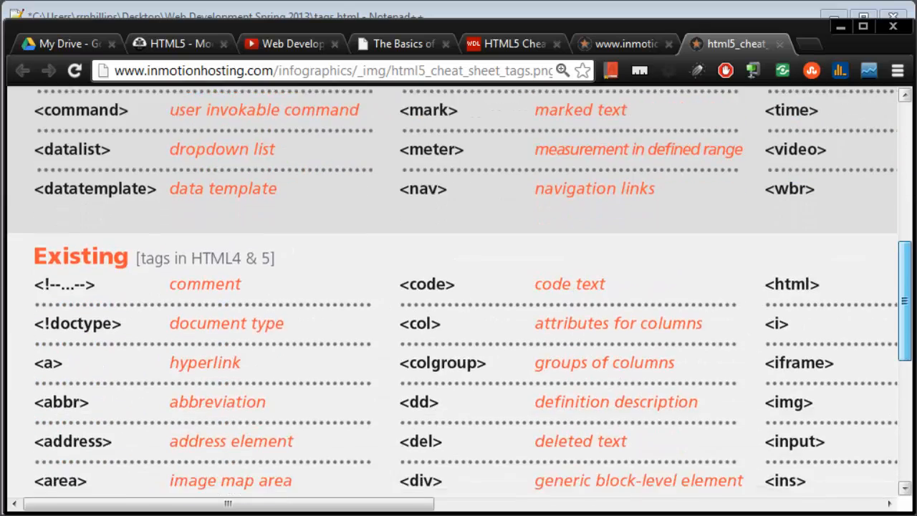
scroll("down", 3)
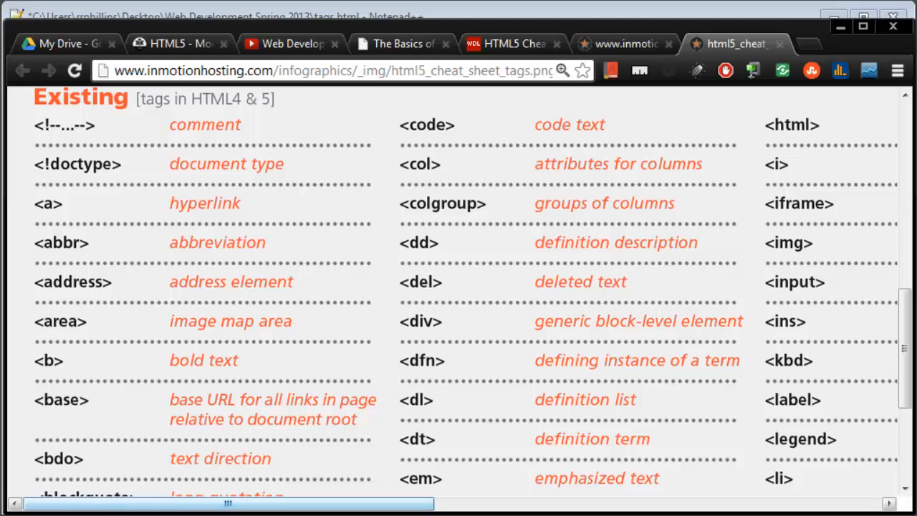
scroll("right", 3)
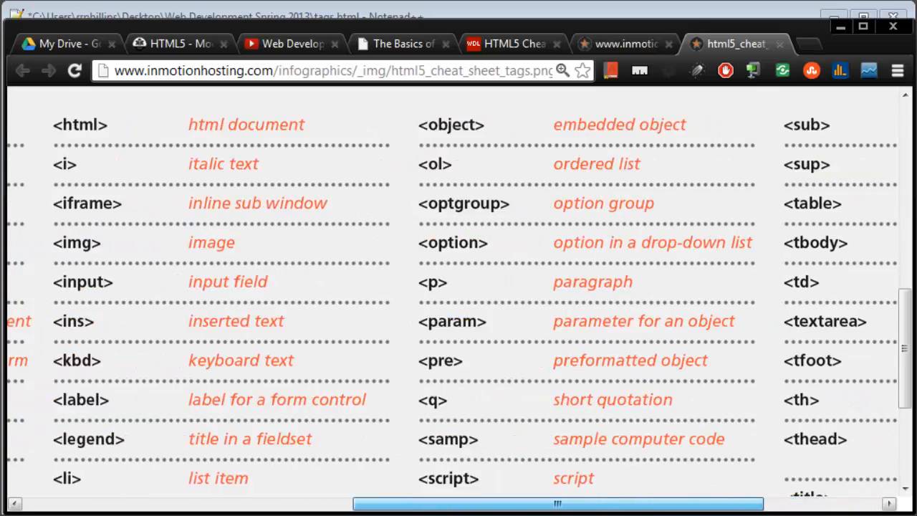
scroll("right", 3)
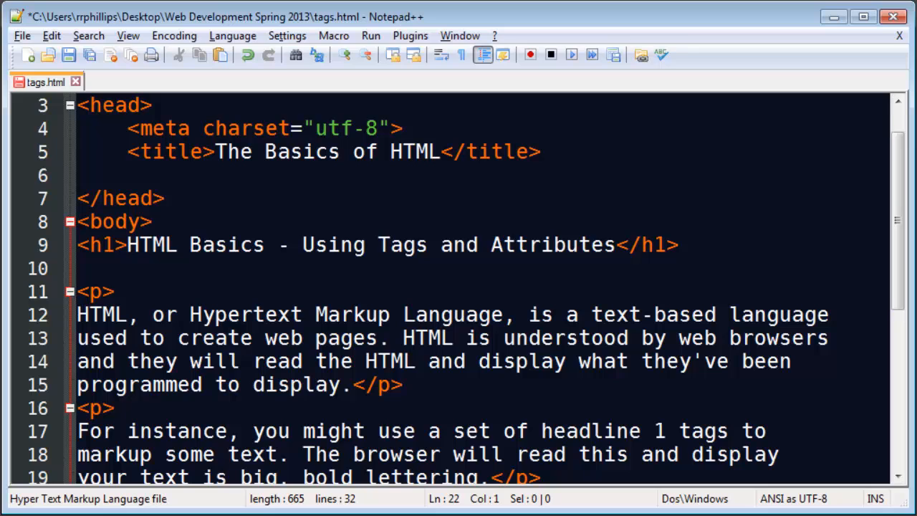
Add the comment <!-- there are six levels of headlines 1-6 --> below the h1.
type("<")
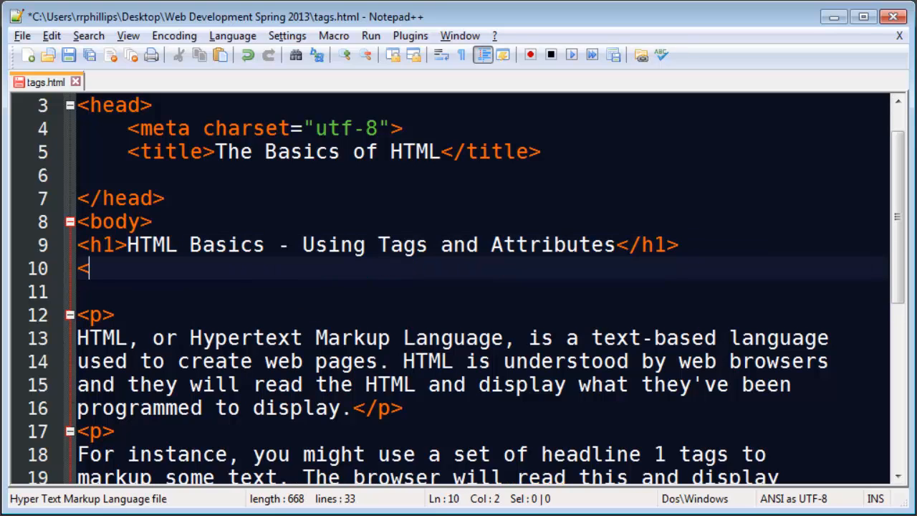
type("!--")
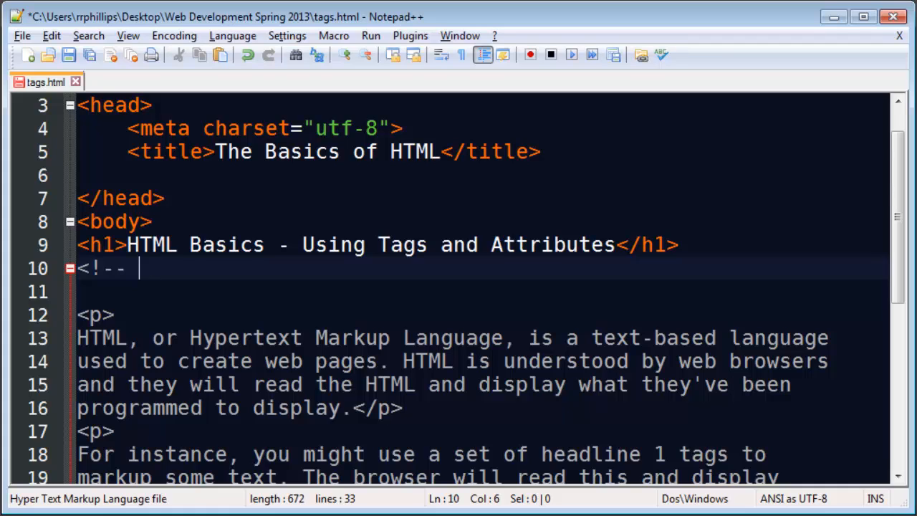
type("there ar")
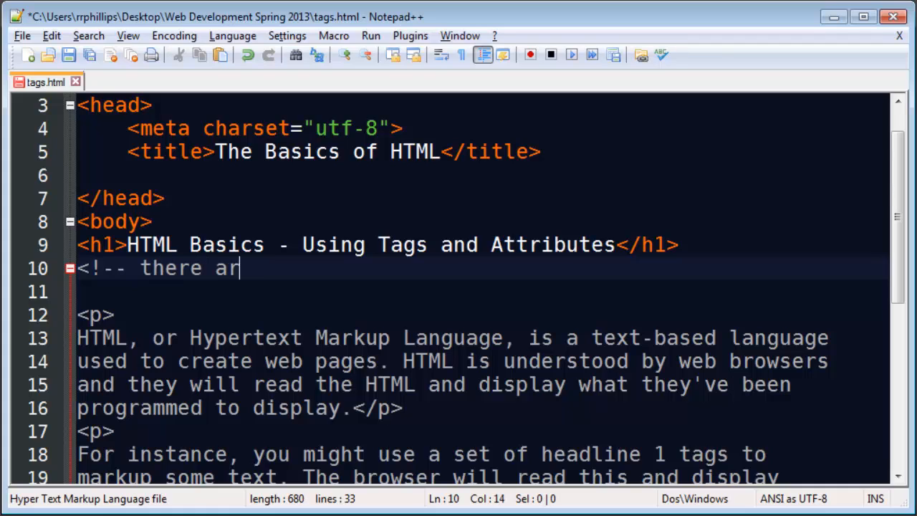
type("e six lev")
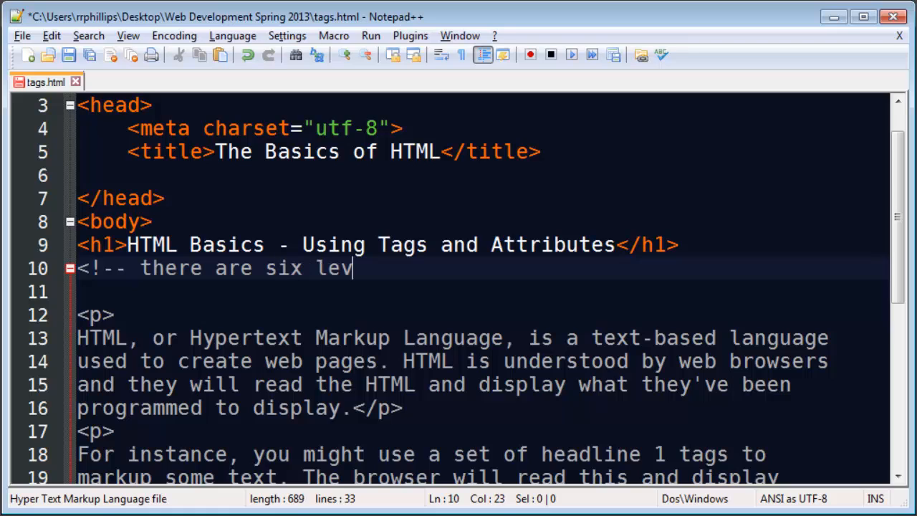
type("els of headlines")
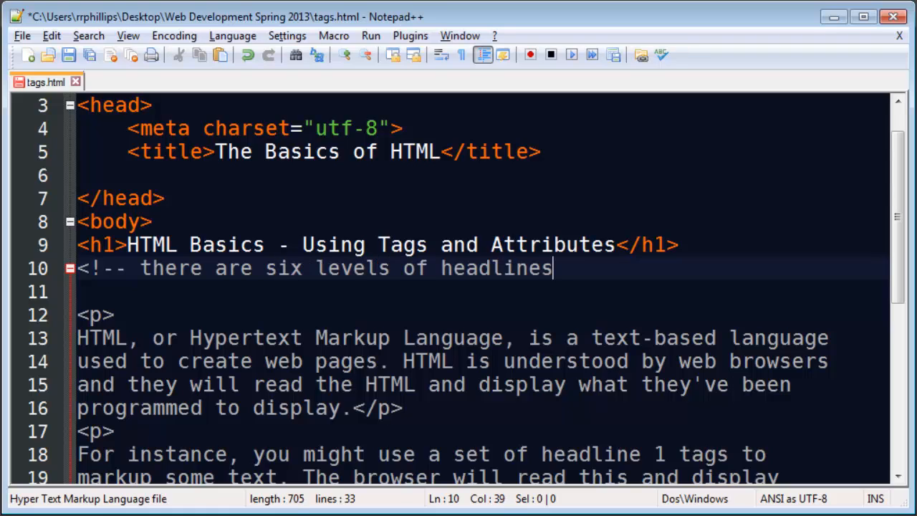
type("1-6 -->")
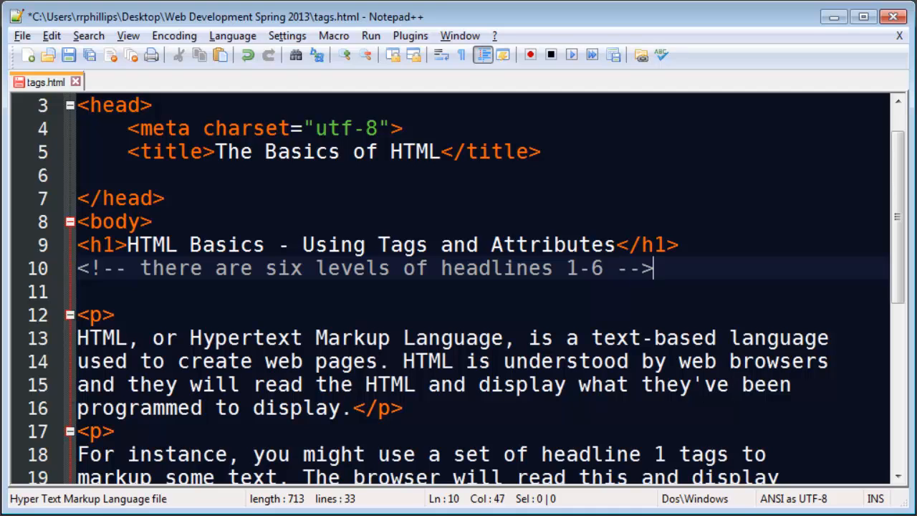
left_click_drag(652, 267, 78, 268)
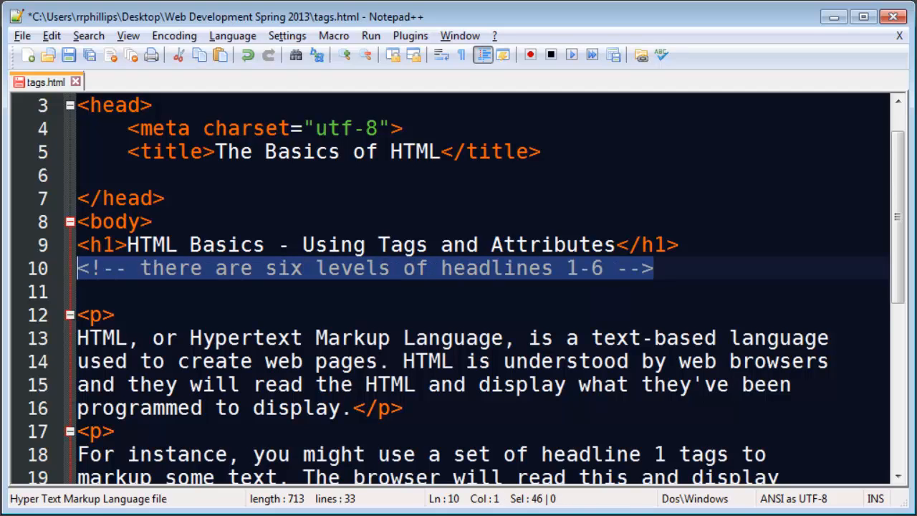
left_click(108, 314)
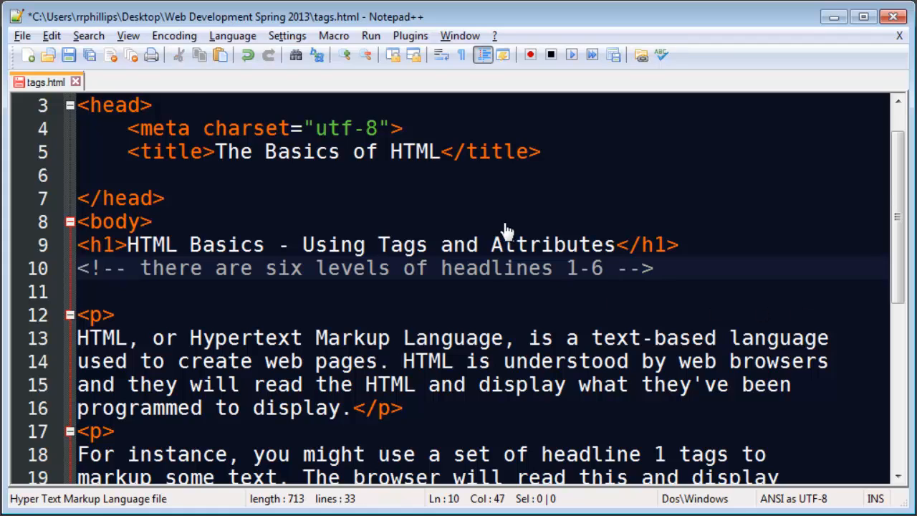
left_click(669, 337)
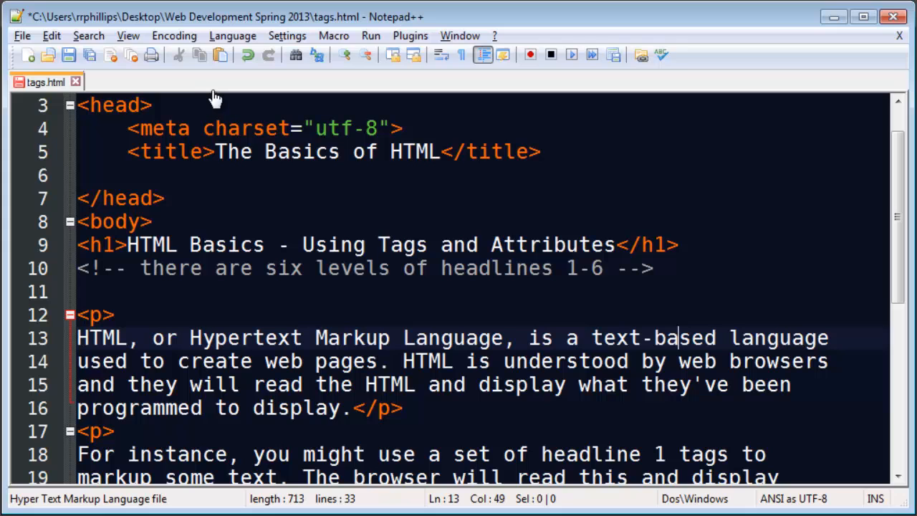
mouse_move(739, 51)
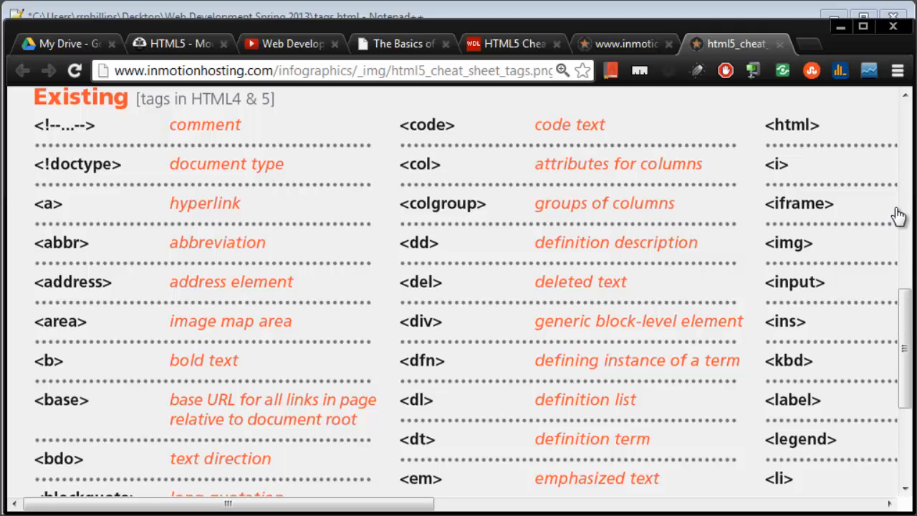
mouse_move(898, 236)
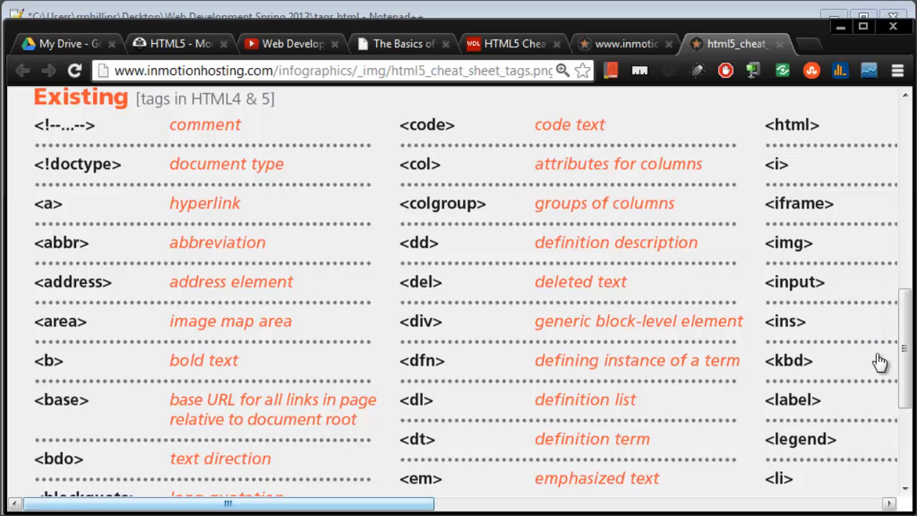
mouse_move(249, 125)
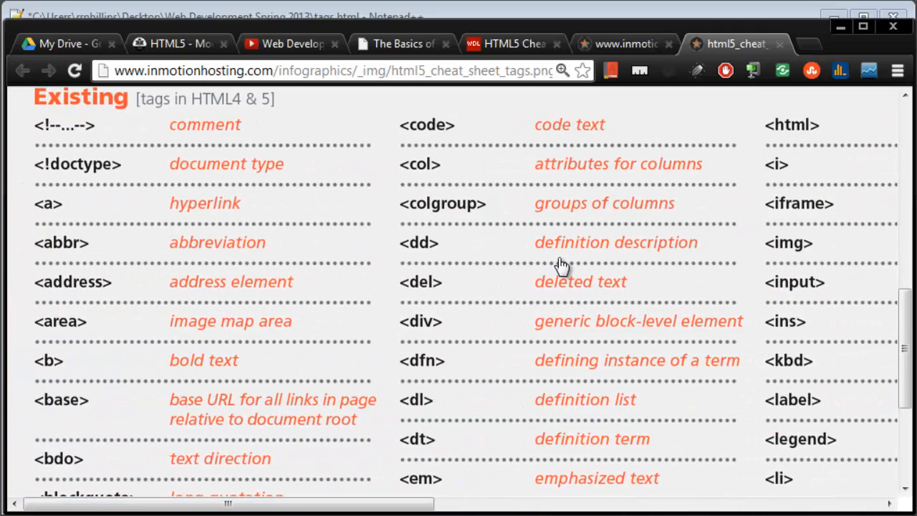
mouse_move(571, 368)
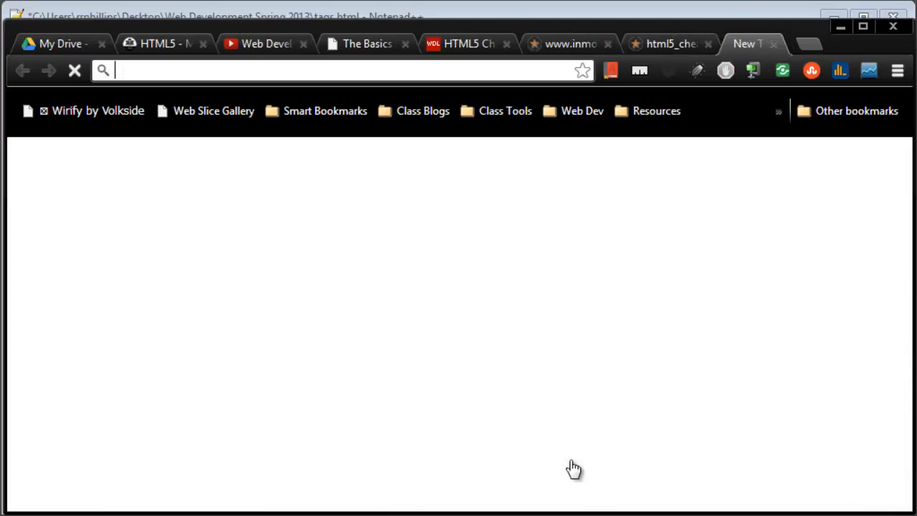
Search for apple, open the Apple home page, and view its page source.
type("apple")
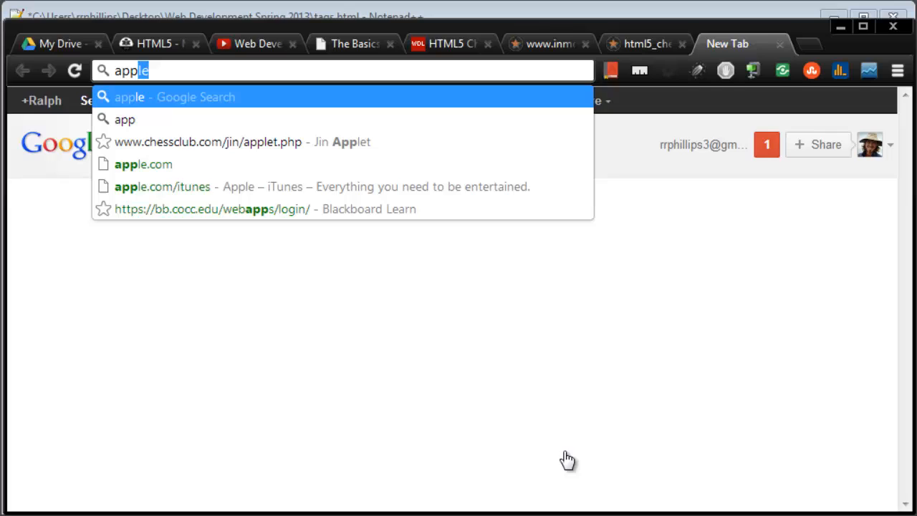
left_click(144, 164)
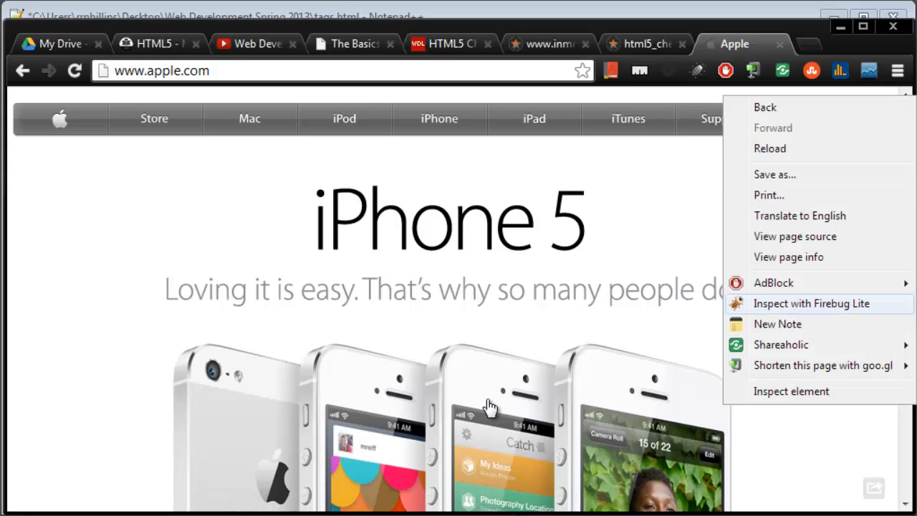
left_click(795, 236)
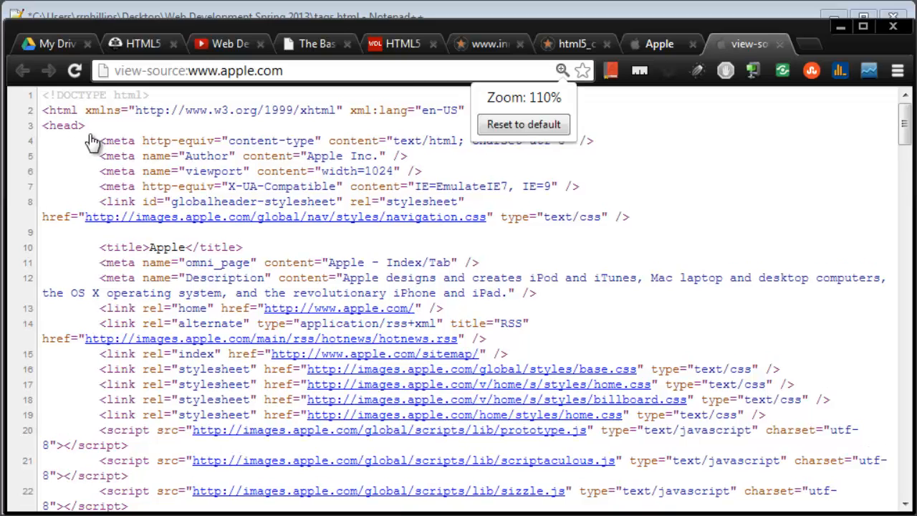
Enlarge Apple's page source and highlight the DOCTYPE, lang, xmlns and xml:lang attributes.
left_click(562, 70)
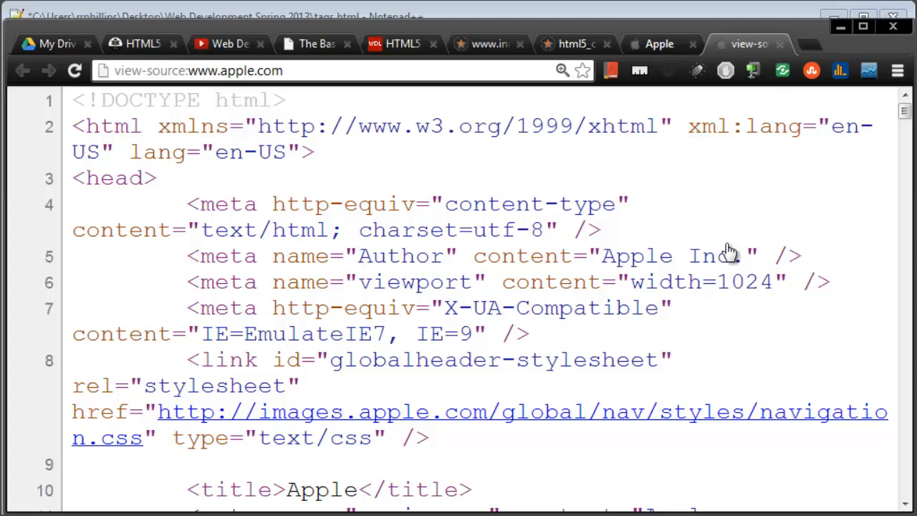
mouse_move(131, 306)
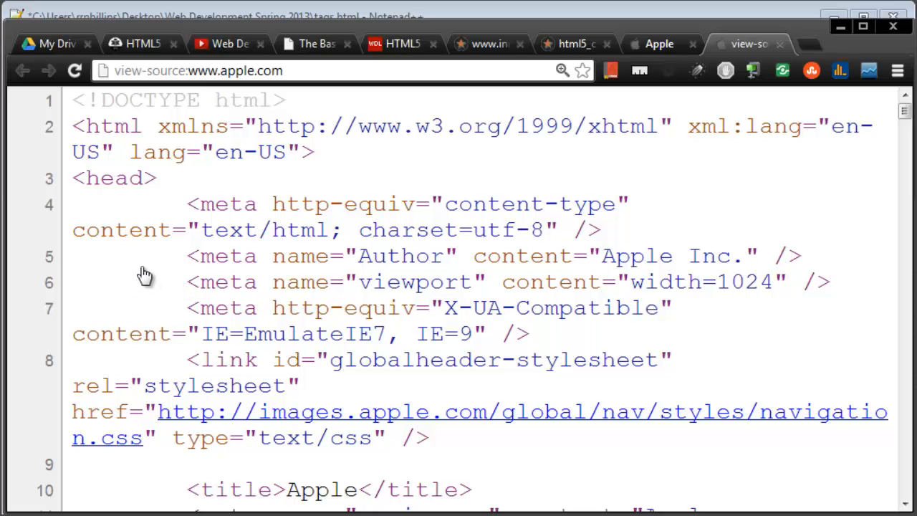
mouse_move(83, 292)
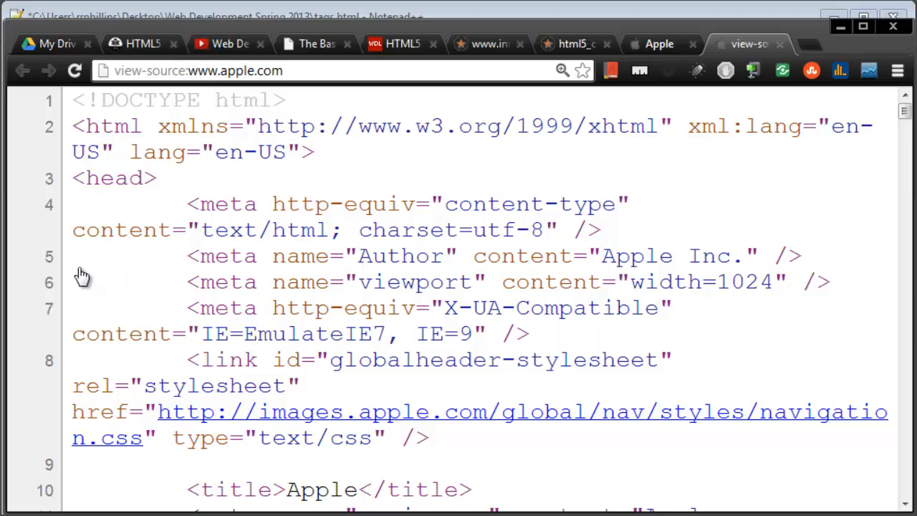
double_click(254, 99)
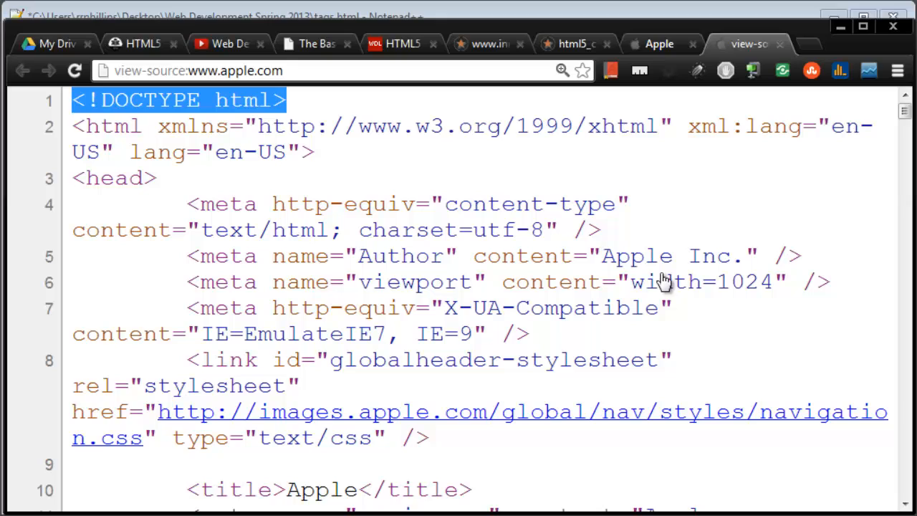
mouse_move(585, 346)
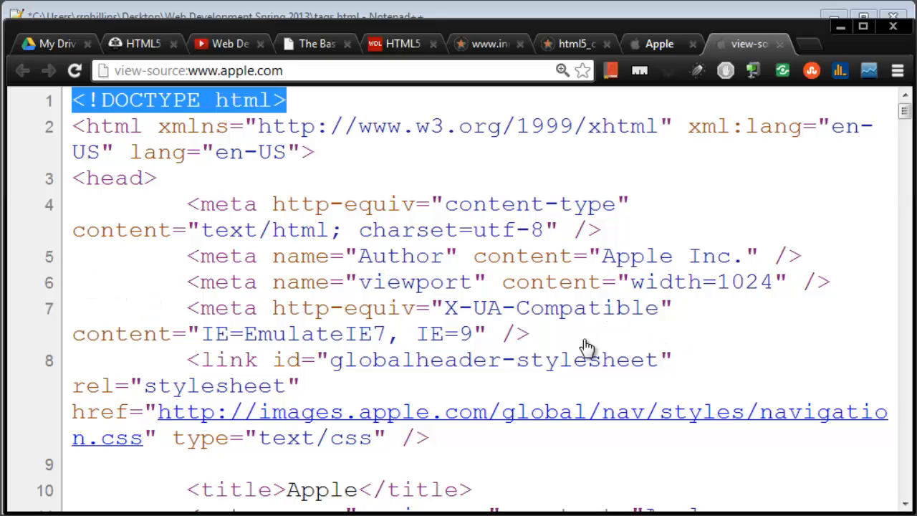
mouse_move(470, 341)
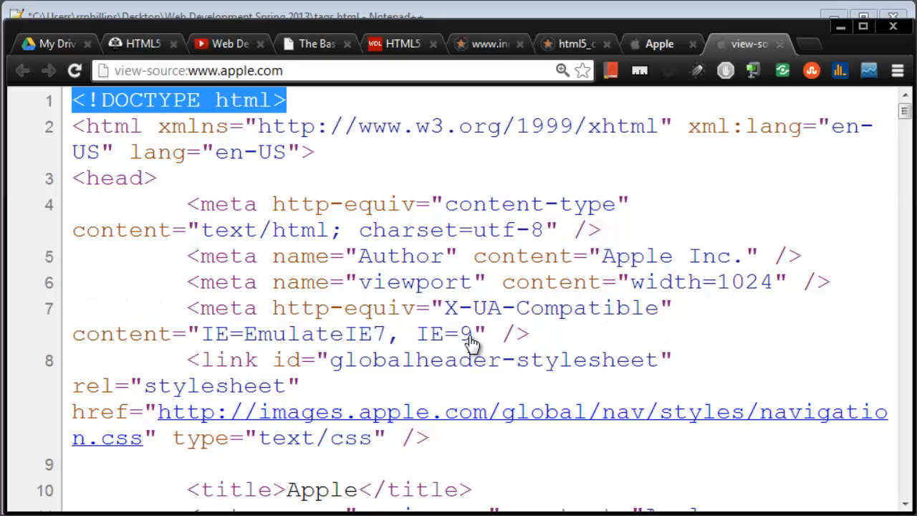
mouse_move(41, 217)
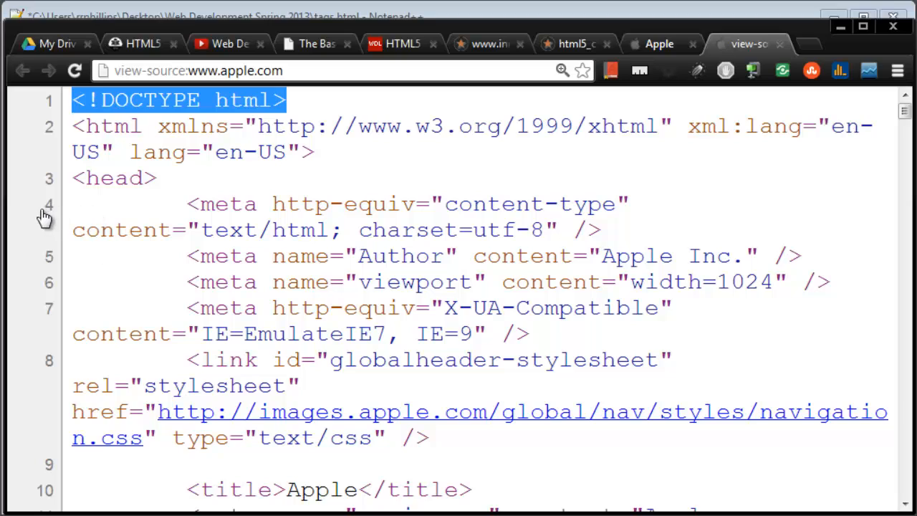
mouse_move(48, 220)
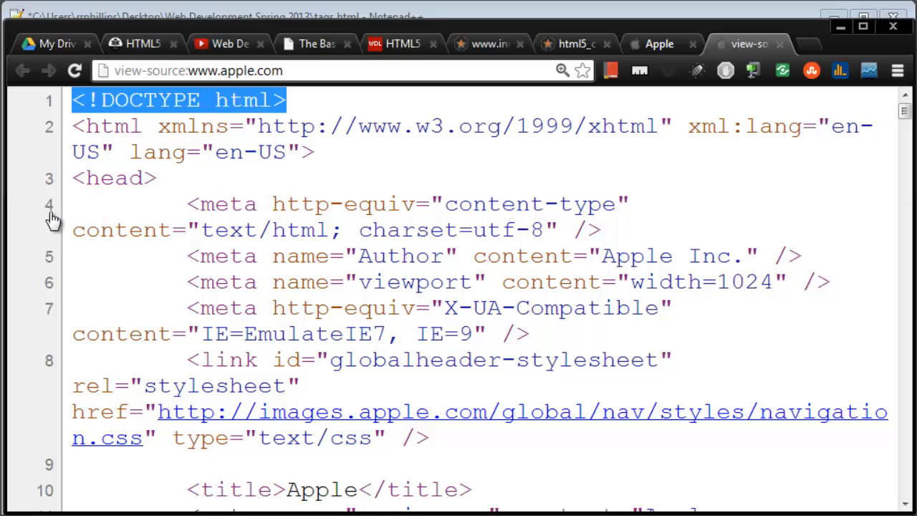
double_click(150, 152)
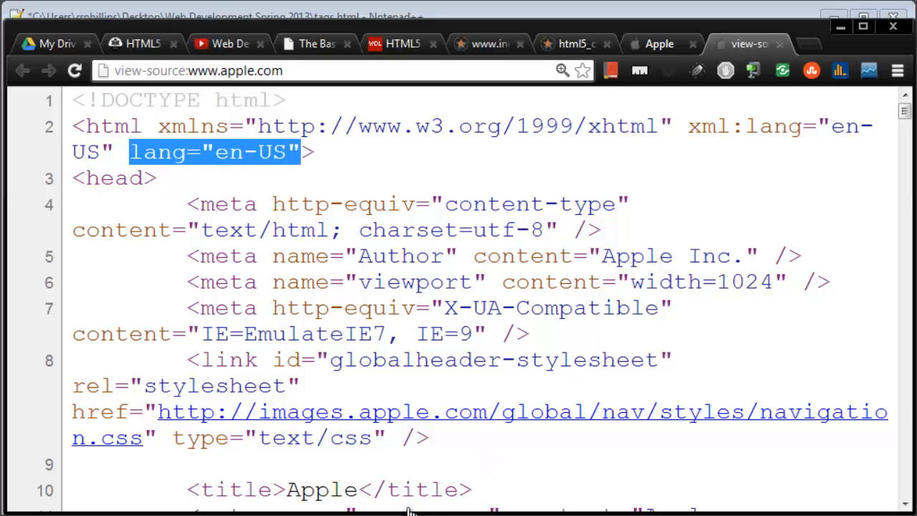
mouse_move(516, 514)
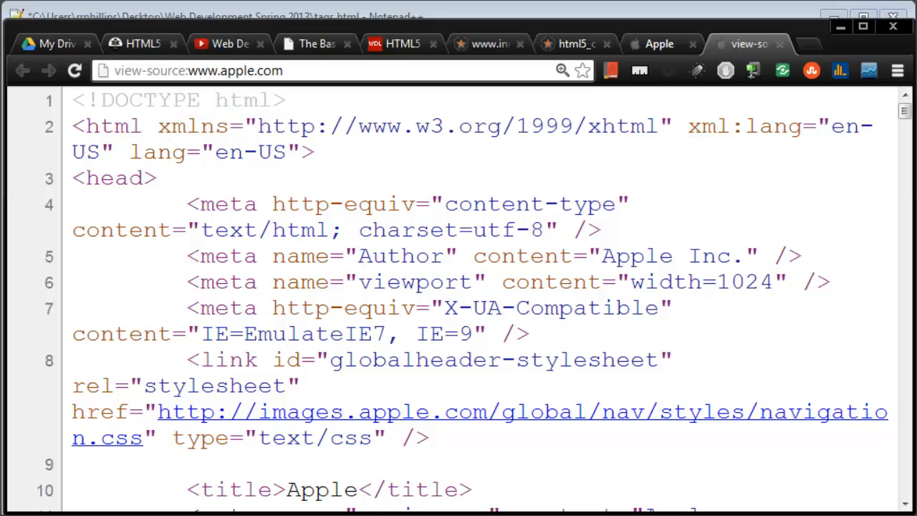
mouse_move(723, 159)
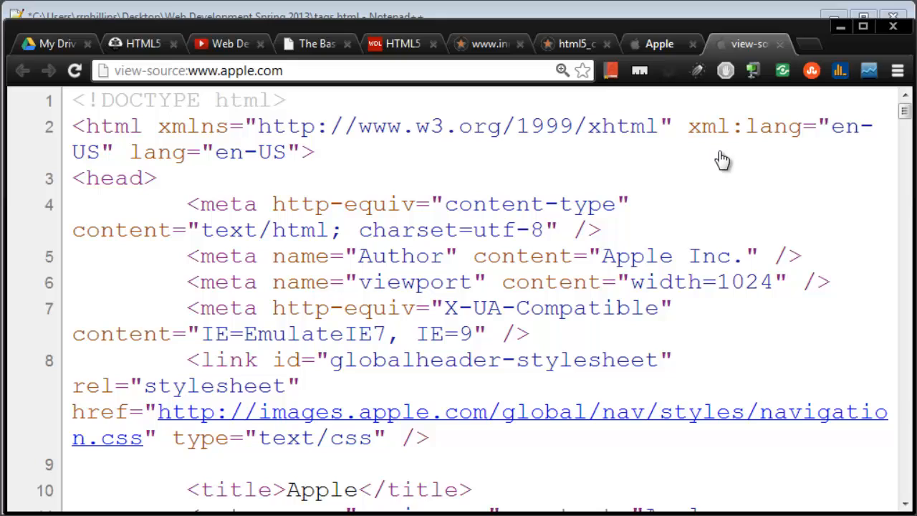
mouse_move(806, 46)
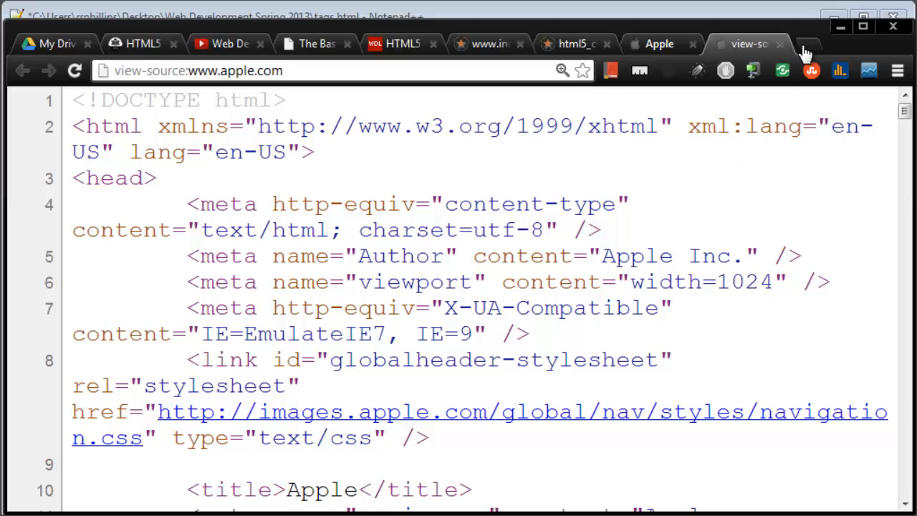
mouse_move(369, 80)
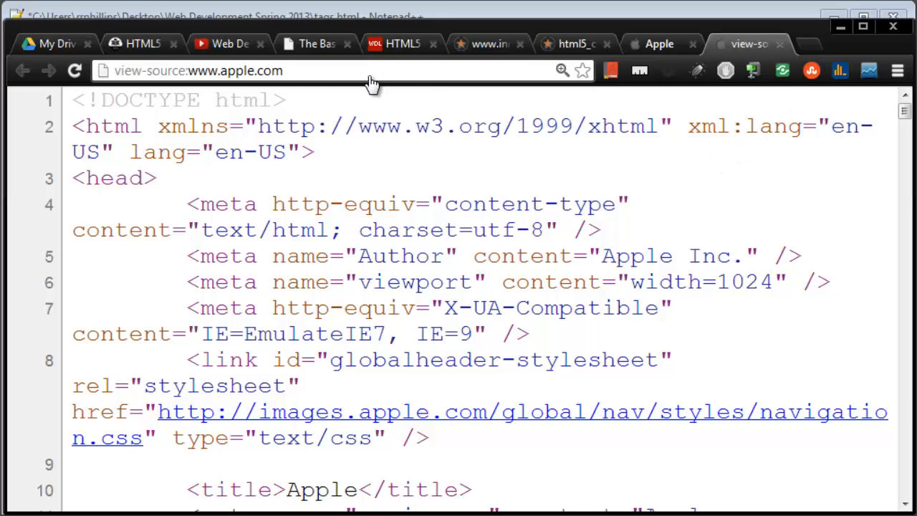
mouse_move(27, 223)
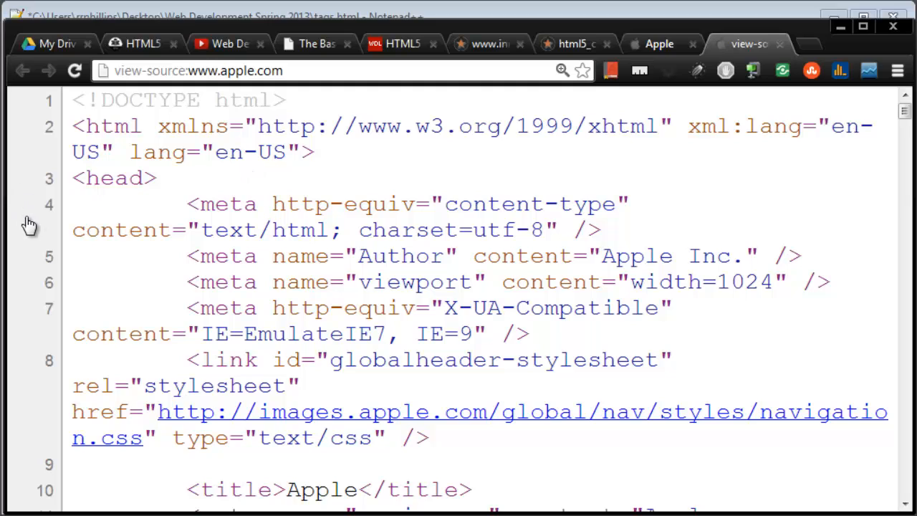
left_click_drag(156, 126, 714, 126)
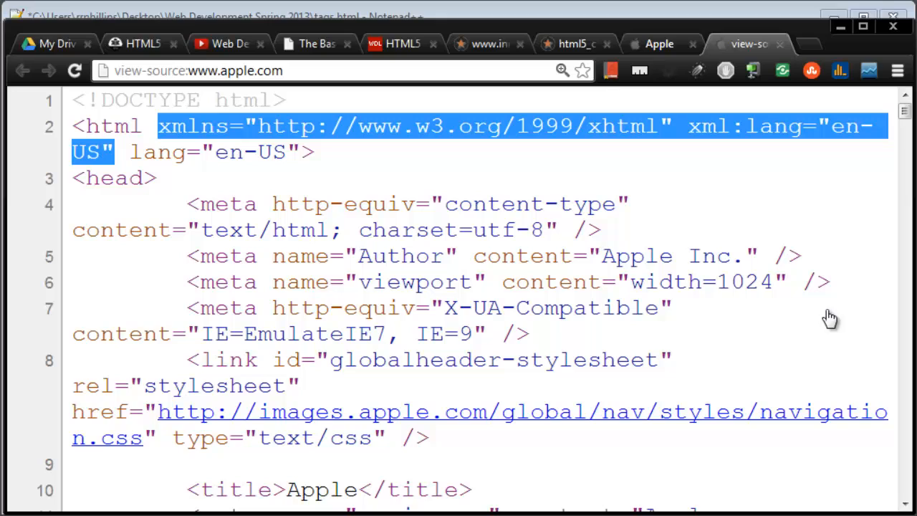
mouse_move(835, 241)
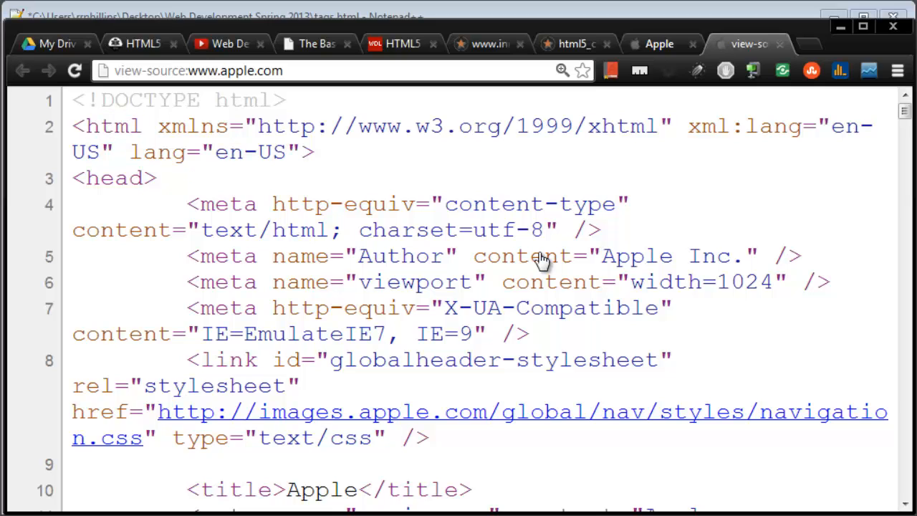
left_click_drag(187, 203, 604, 230)
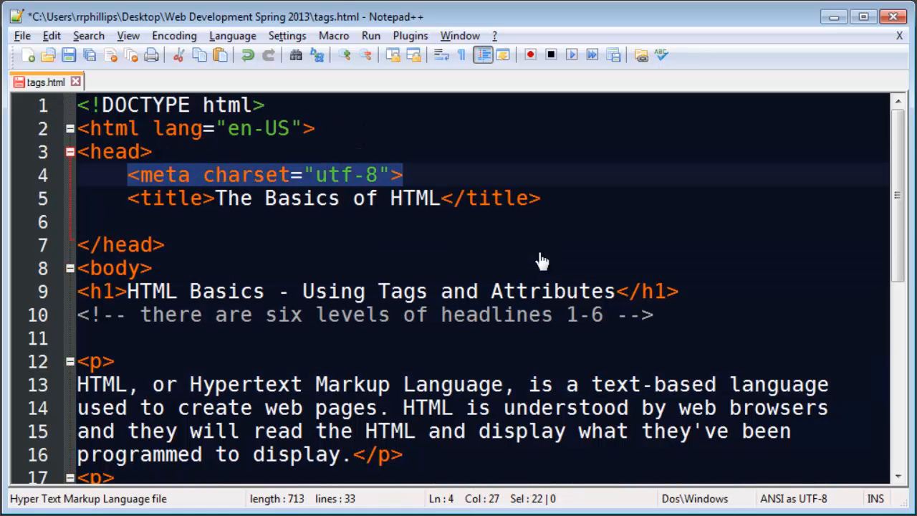
mouse_move(161, 105)
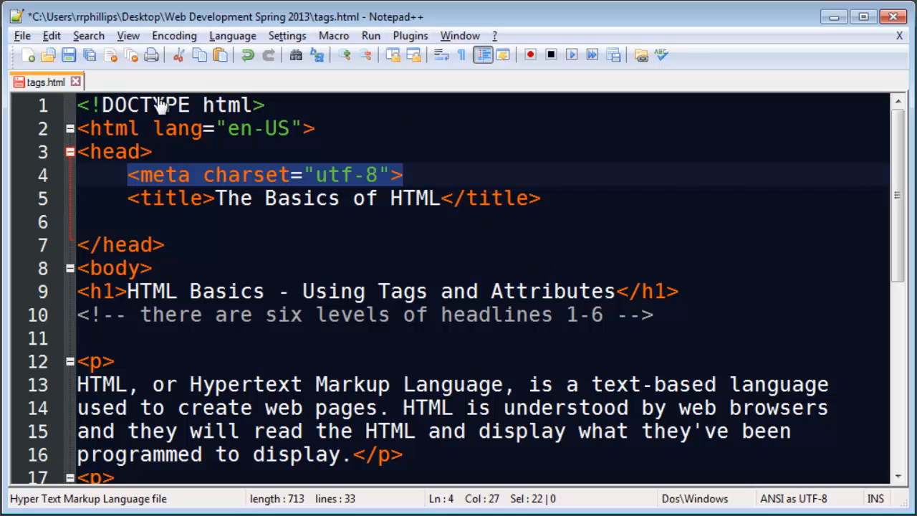
mouse_move(292, 107)
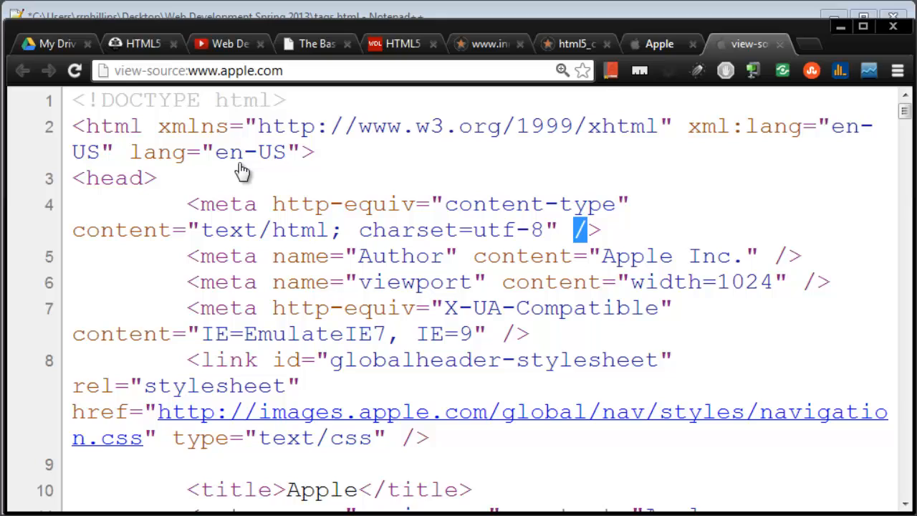
mouse_move(226, 132)
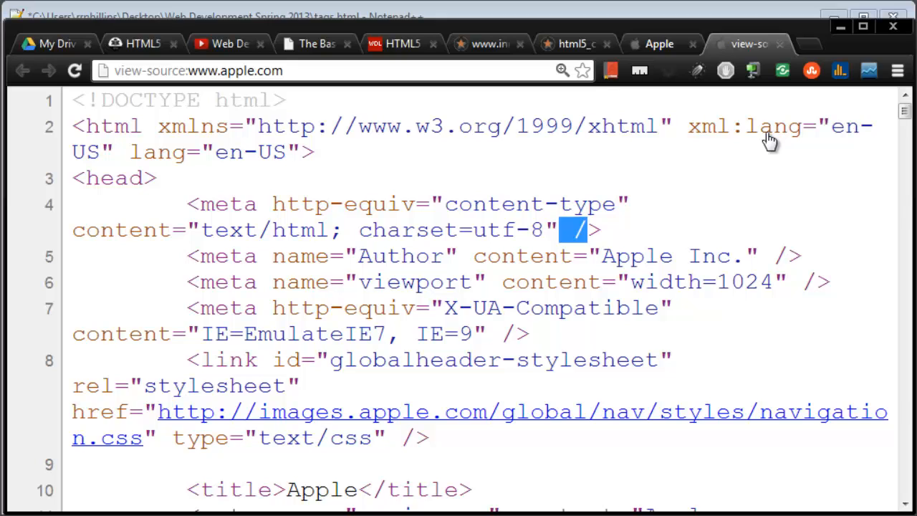
mouse_move(120, 135)
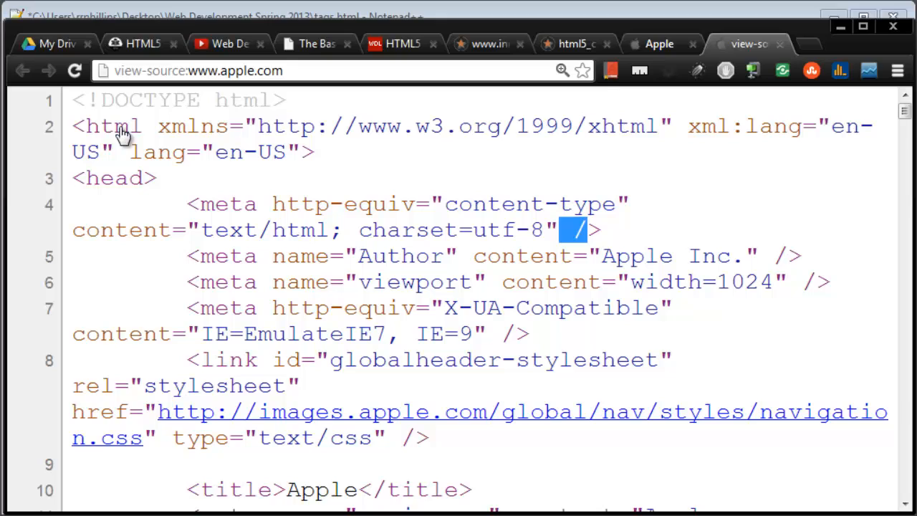
mouse_move(355, 172)
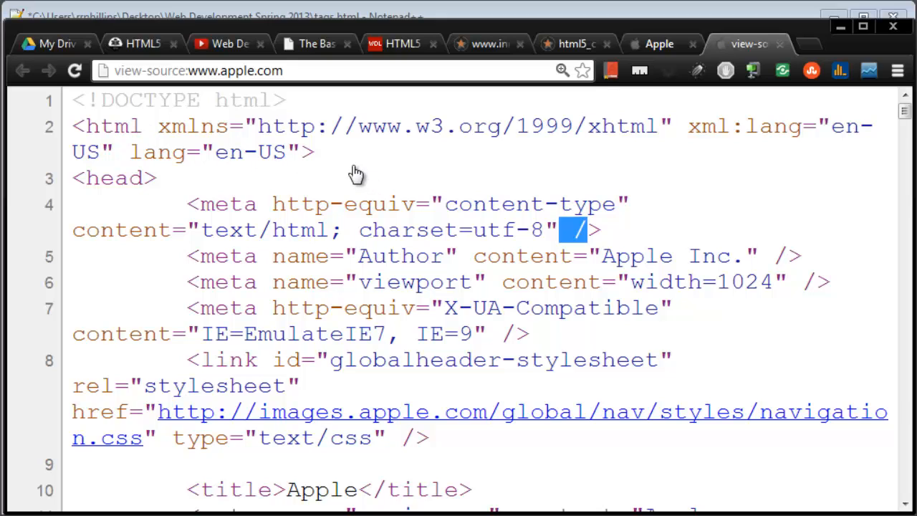
mouse_move(618, 233)
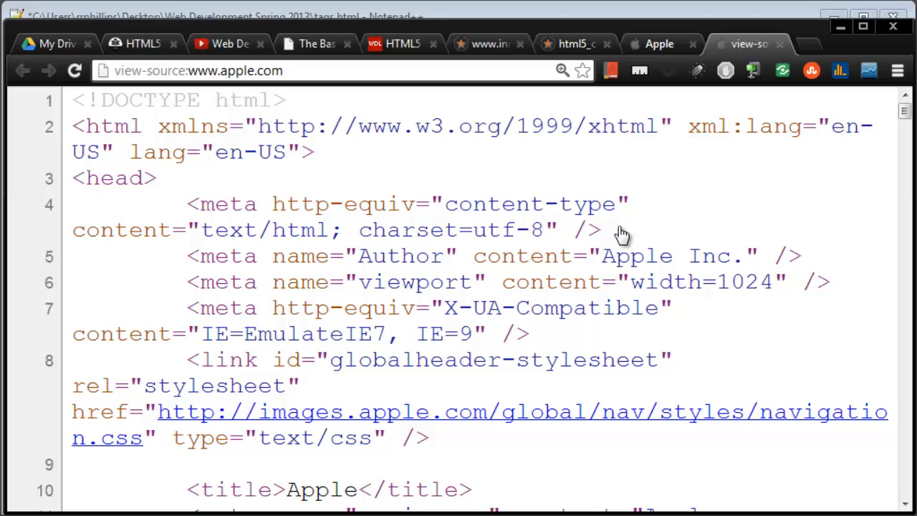
mouse_move(315, 227)
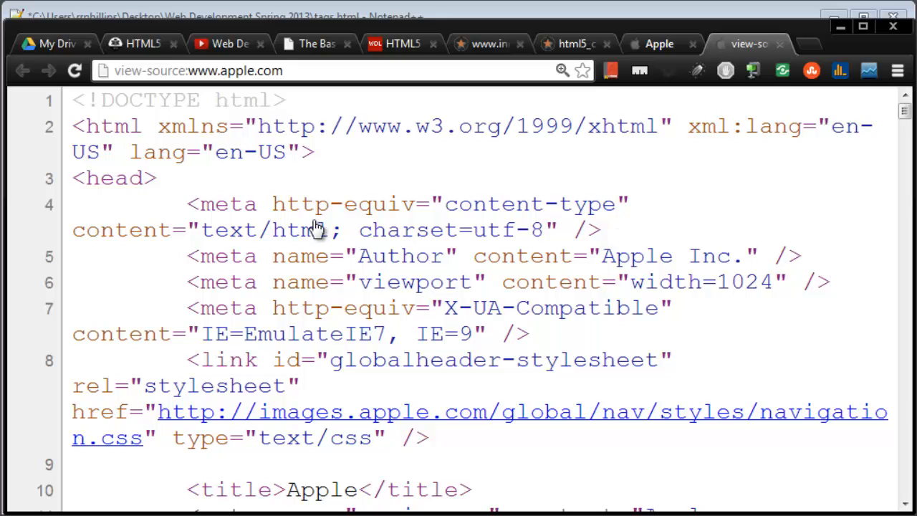
mouse_move(422, 176)
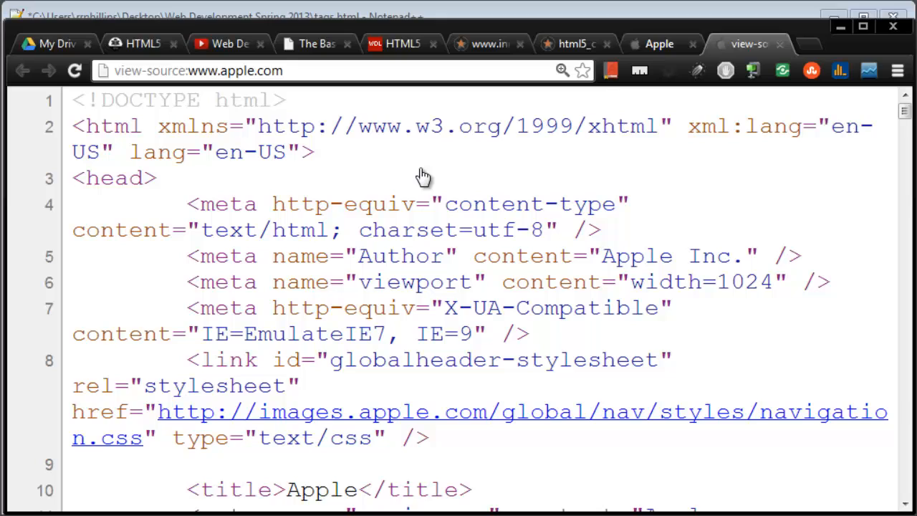
mouse_move(472, 122)
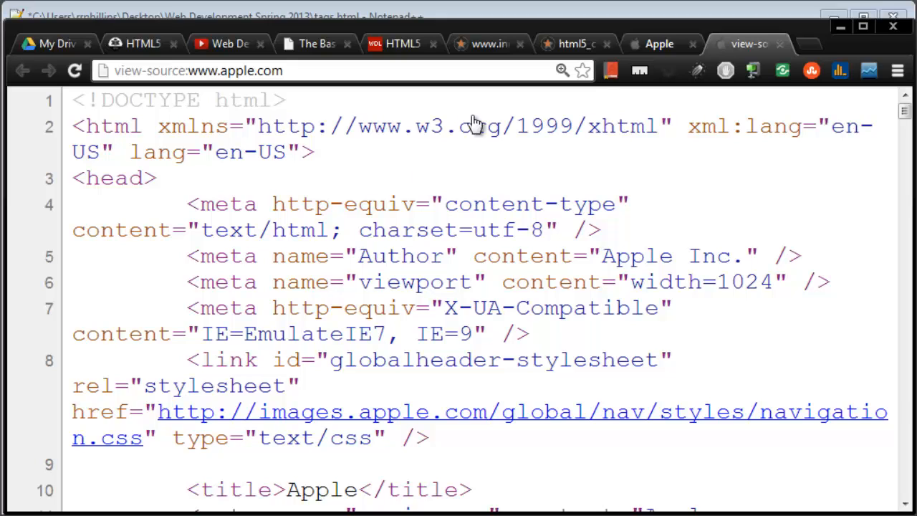
mouse_move(637, 235)
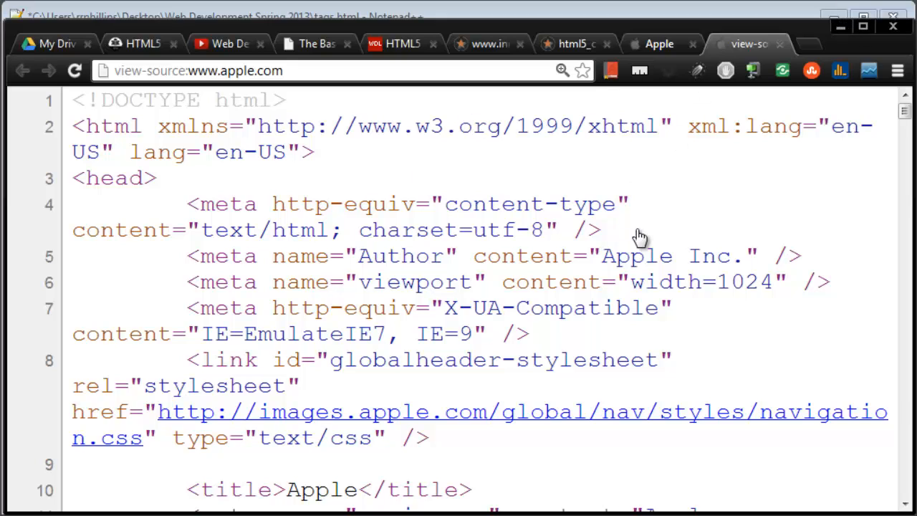
mouse_move(586, 243)
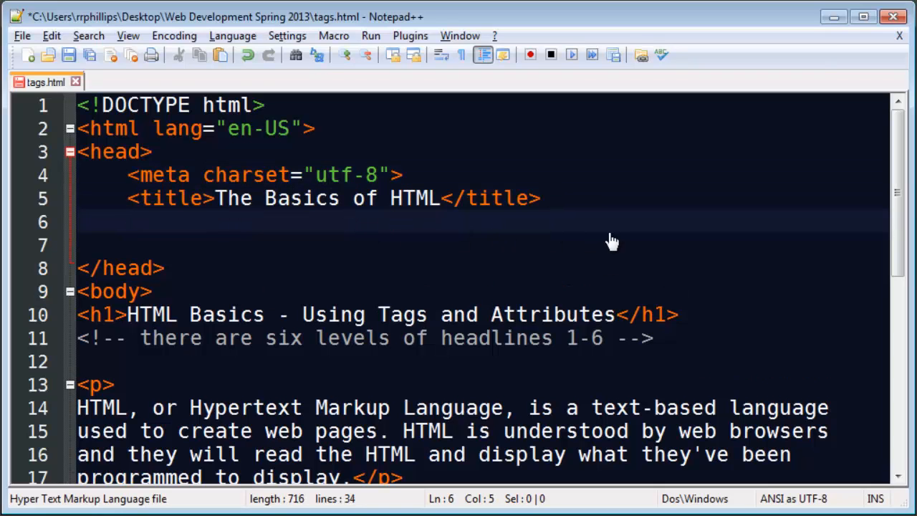
Below the title, add a meta author tag with content "Ralph Phillips".
type("<meta name=\"a")
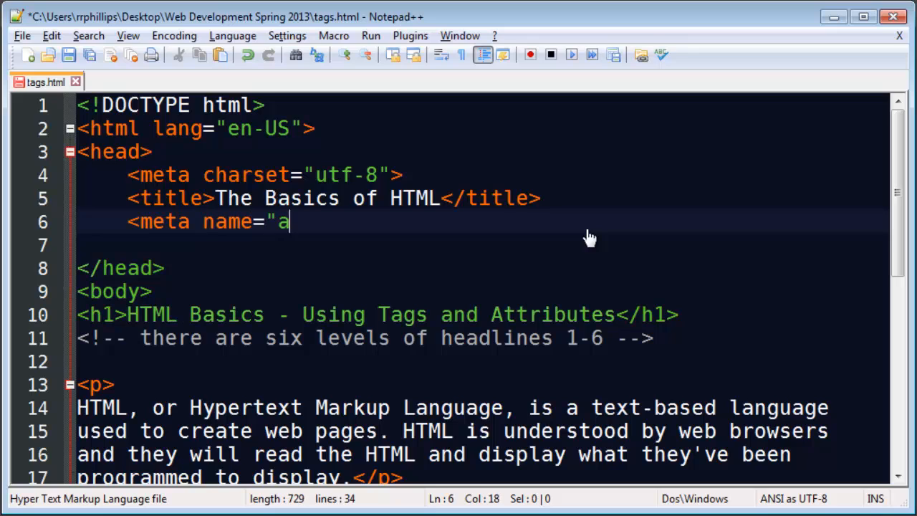
type("ughor\" content=")
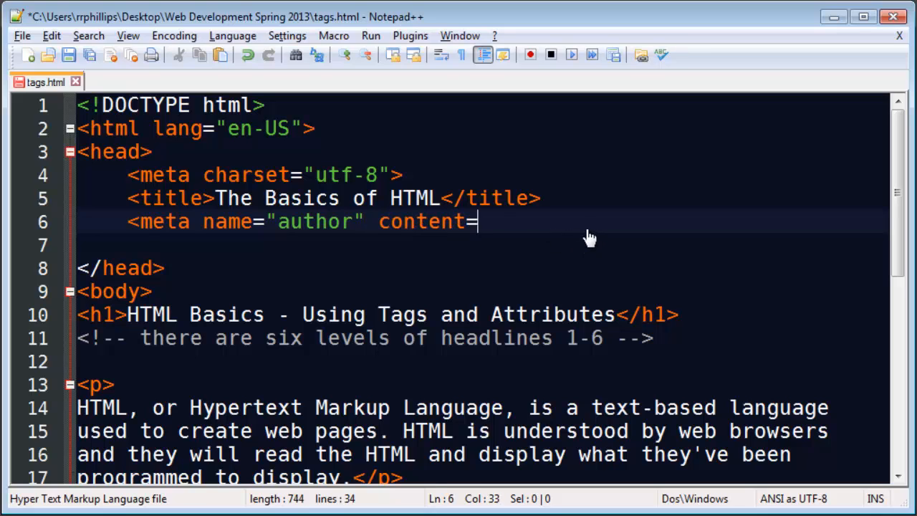
type("\"Ralph Phil")
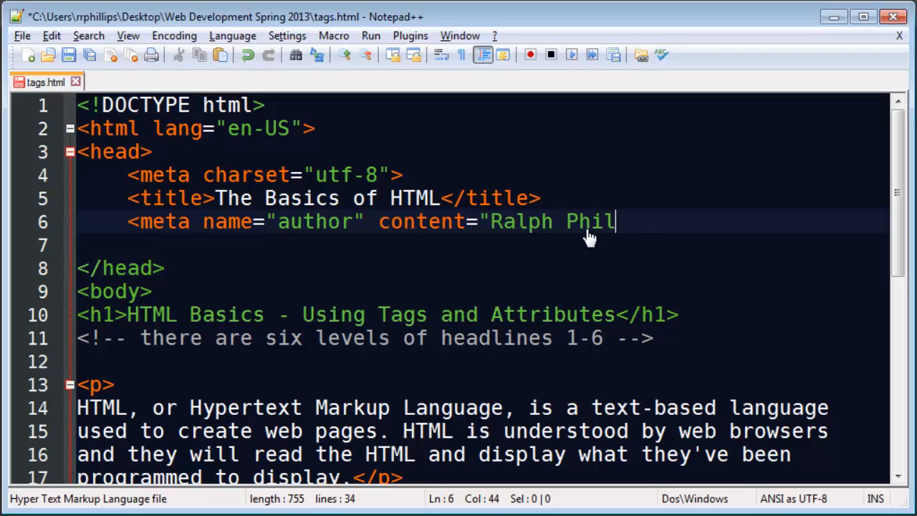
type("lips\">")
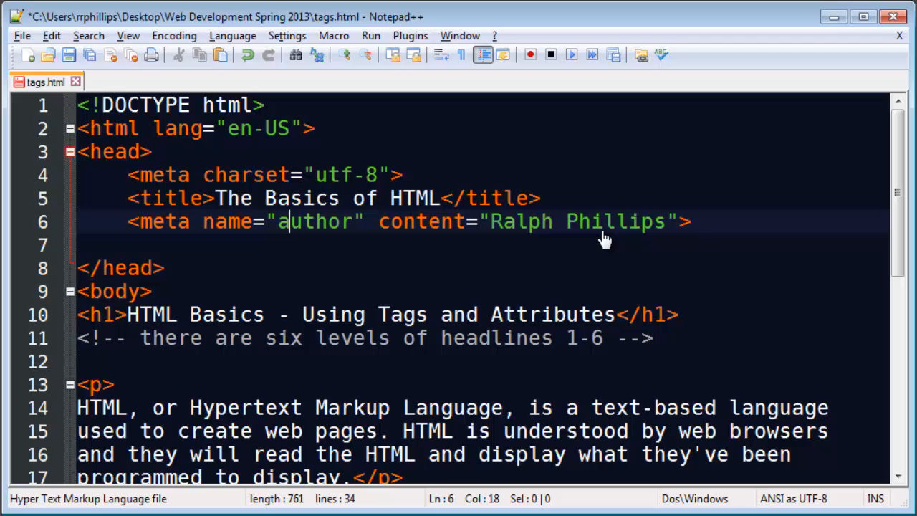
mouse_move(611, 236)
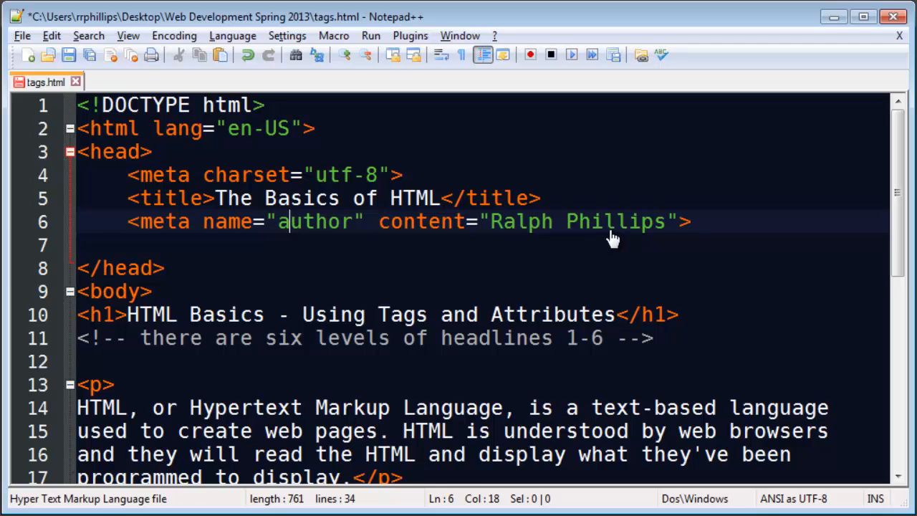
double_click(228, 222)
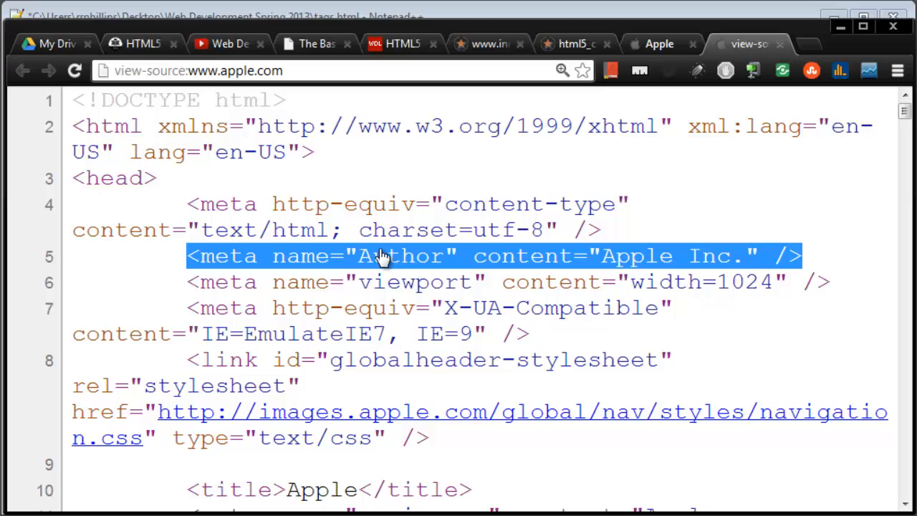
mouse_move(572, 207)
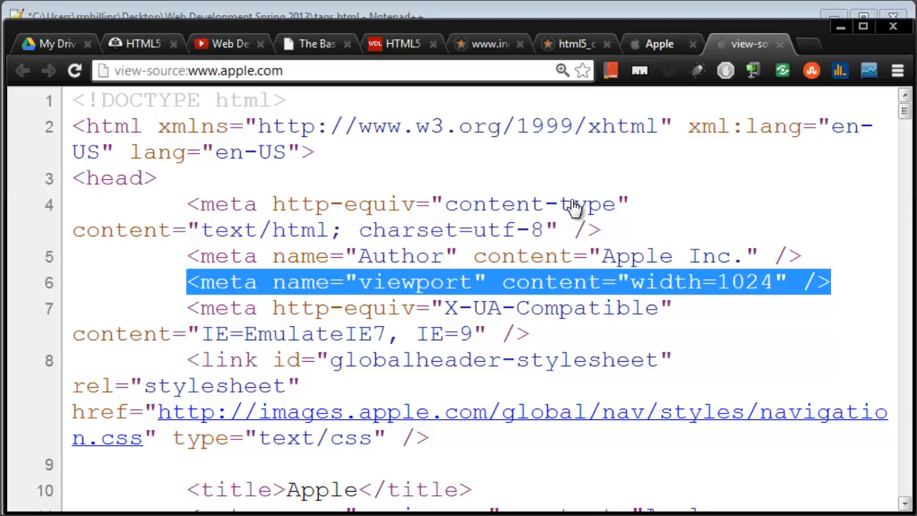
scroll("down", 3)
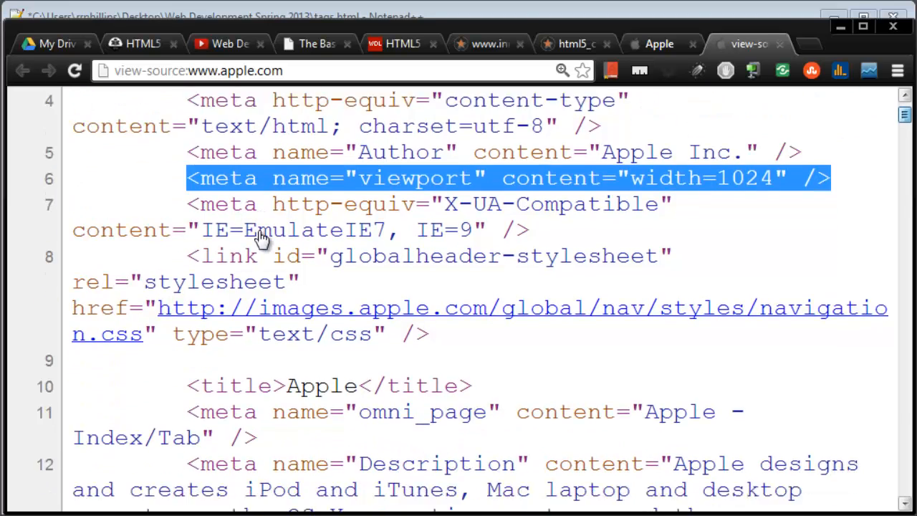
scroll("down", 3)
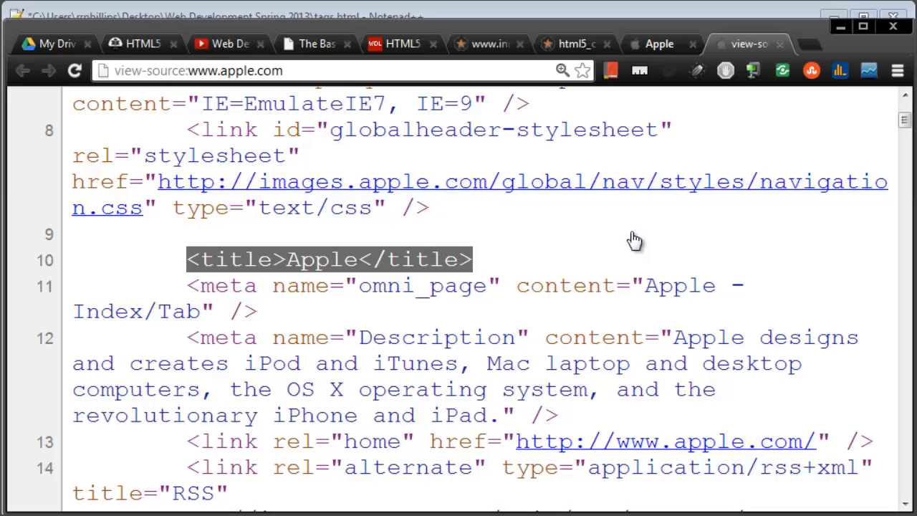
scroll("down", 3)
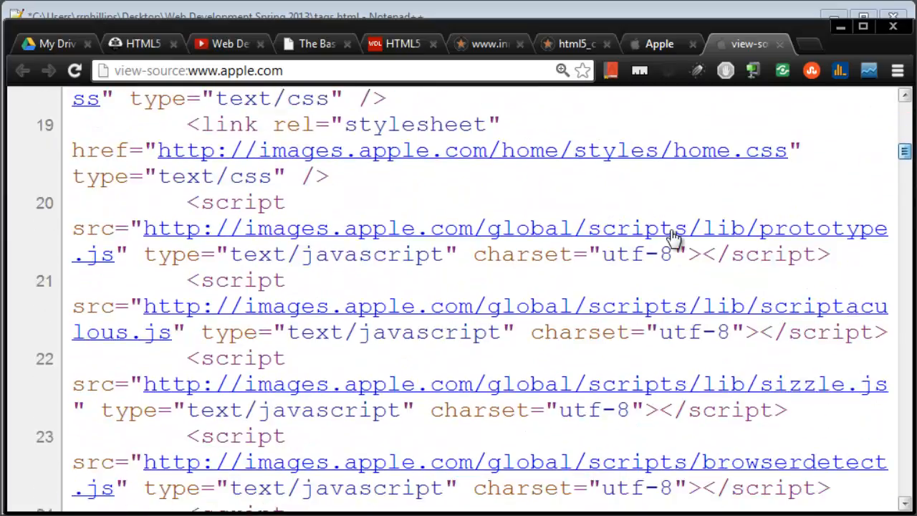
scroll("down", 3)
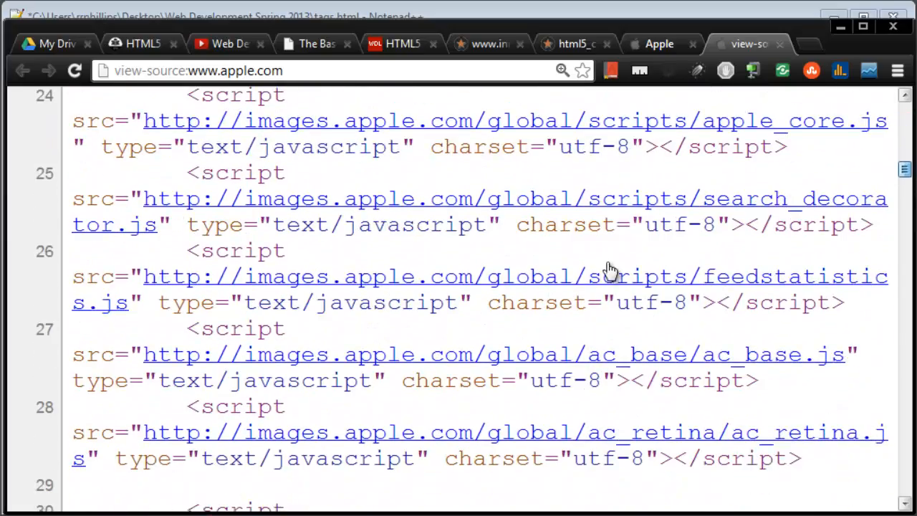
scroll("down", 3)
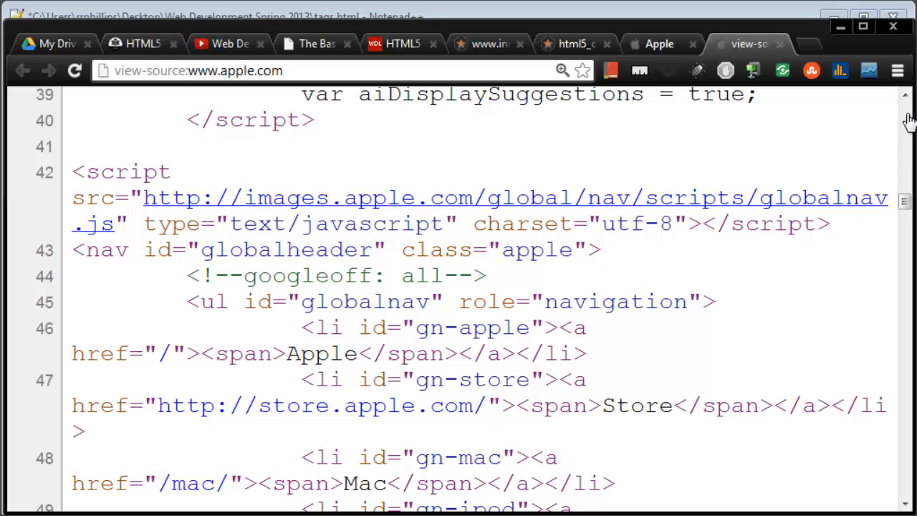
mouse_move(522, 283)
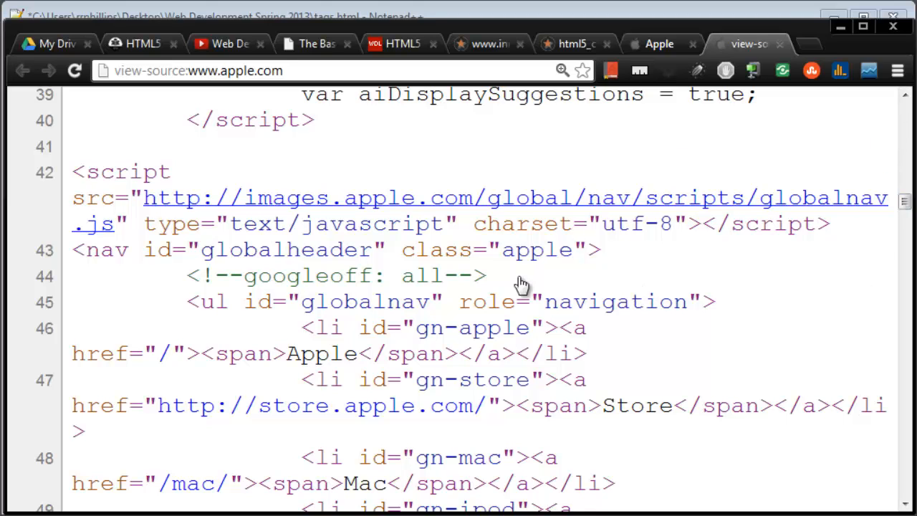
scroll("up", 3)
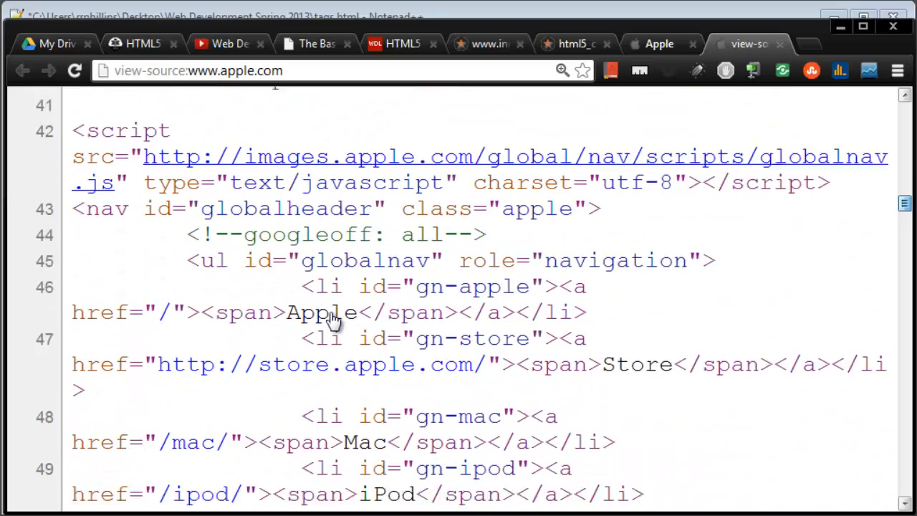
scroll("down", 3)
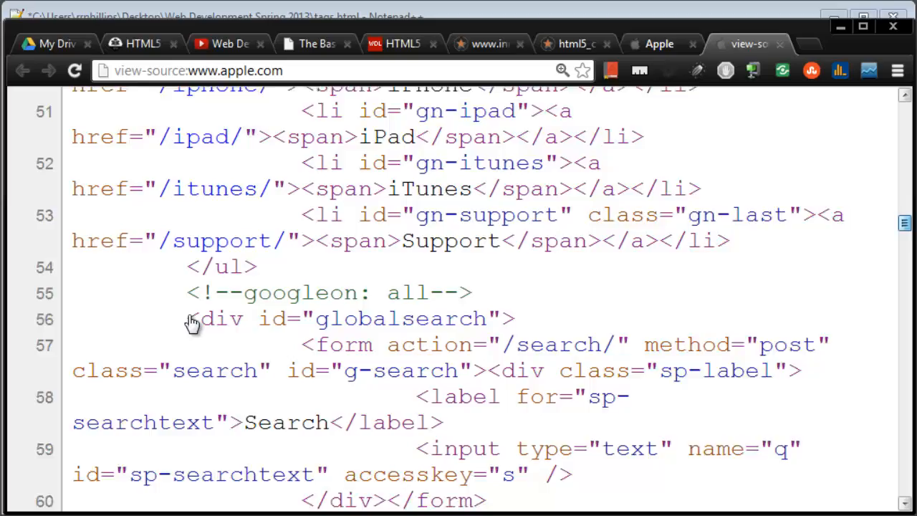
scroll("down", 3)
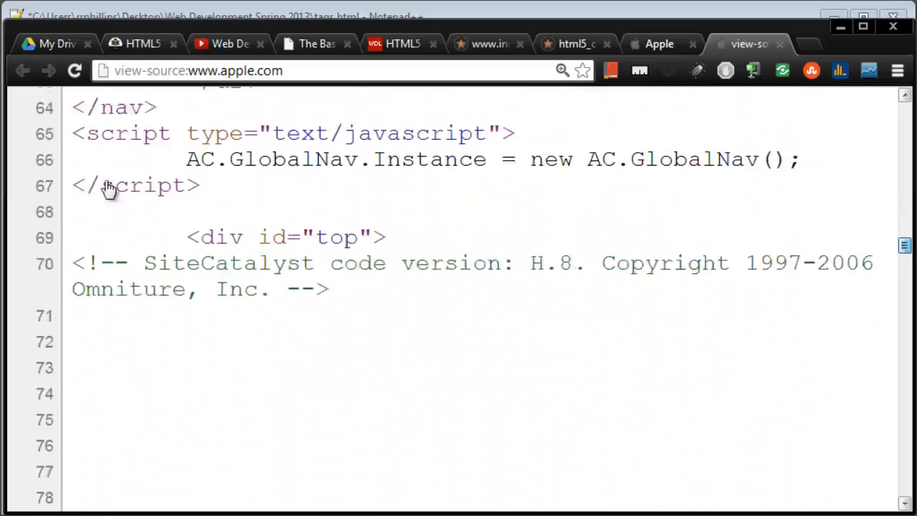
scroll("down", 3)
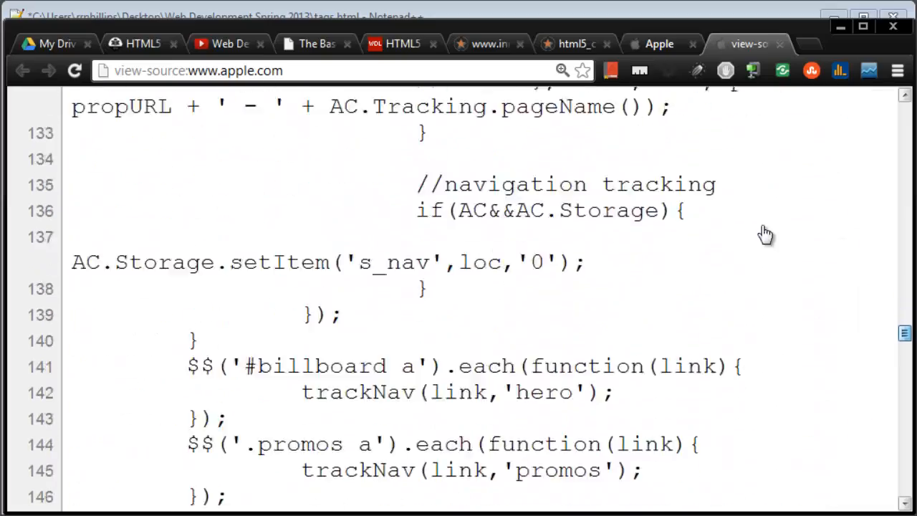
scroll("down", 3)
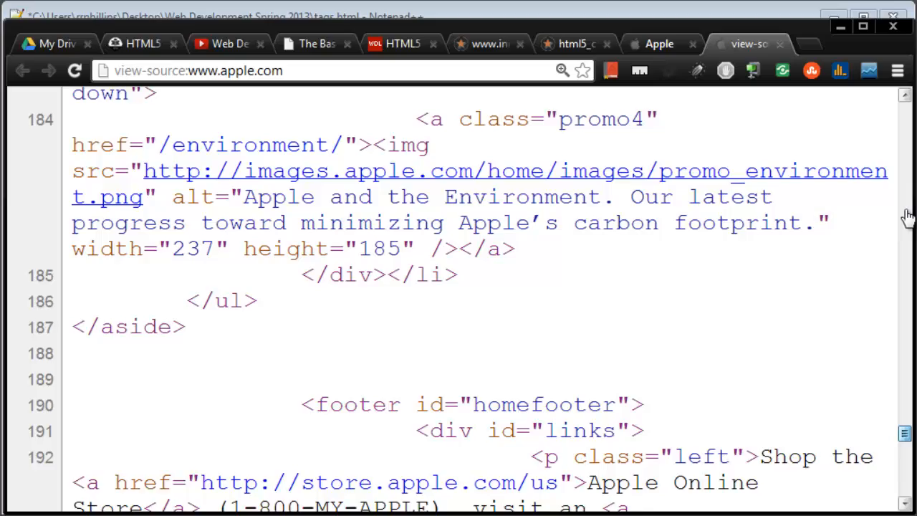
scroll("down", 3)
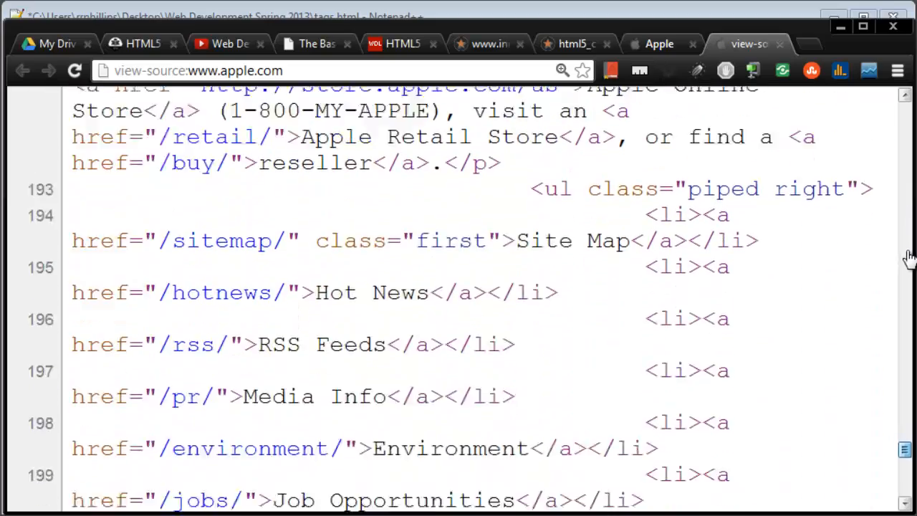
scroll("down", 3)
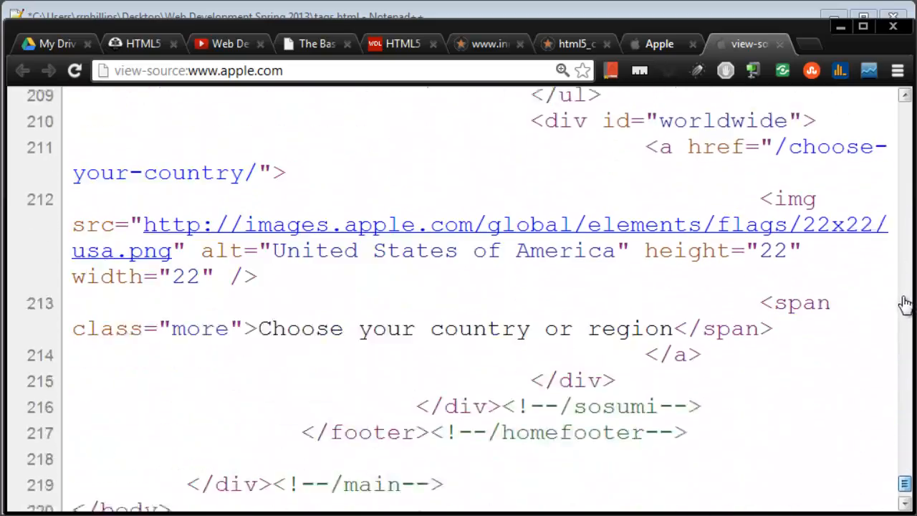
scroll("down", 3)
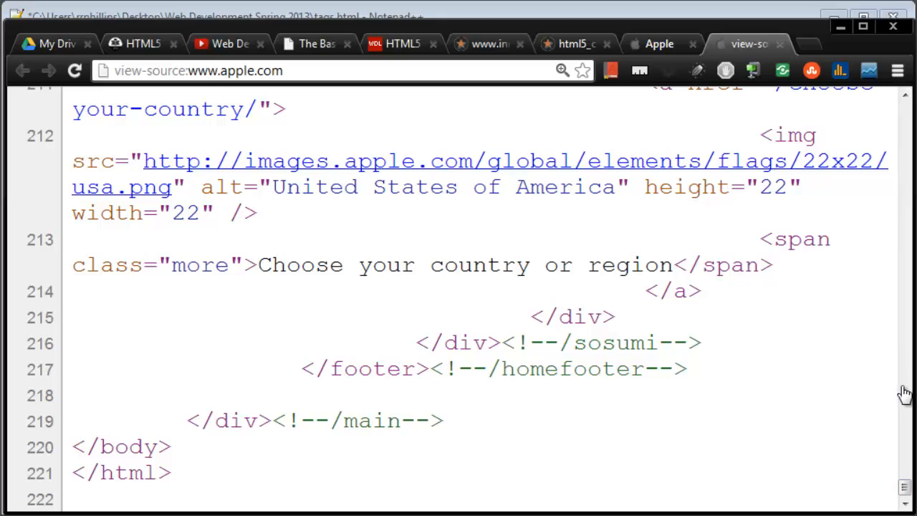
double_click(106, 444)
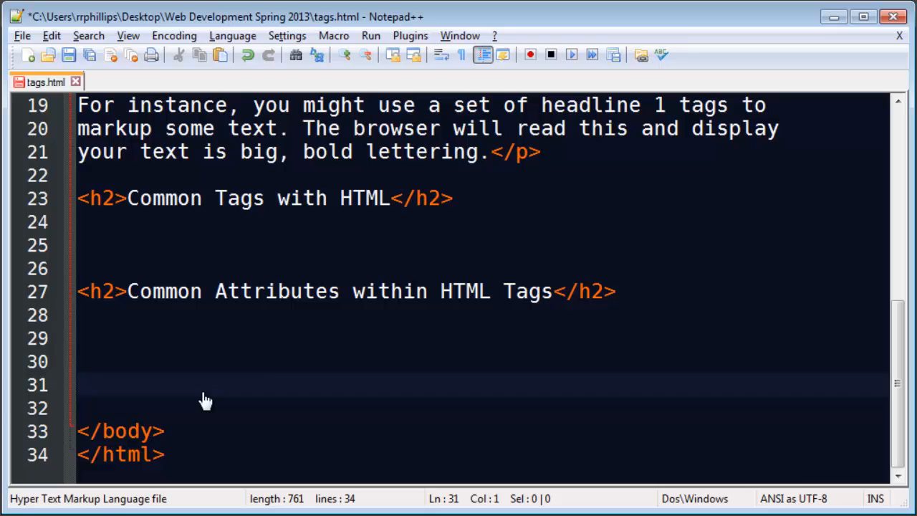
mouse_move(212, 218)
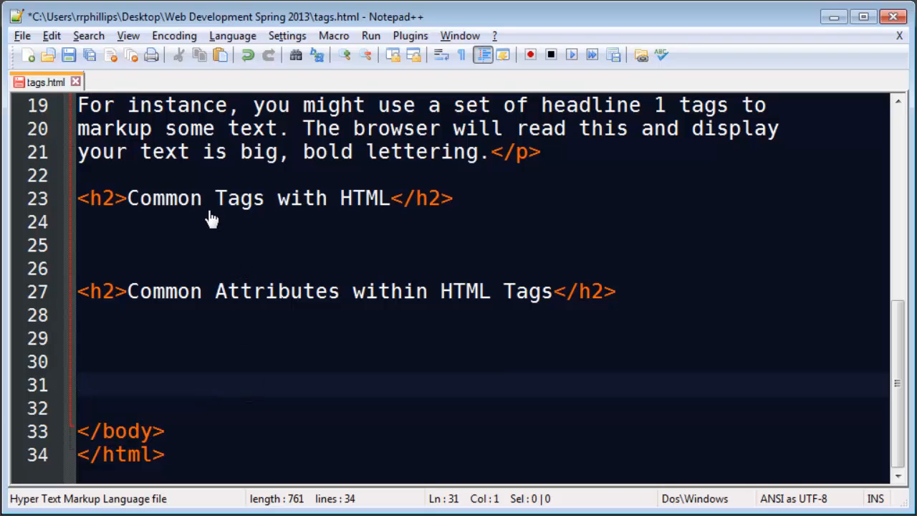
mouse_move(217, 218)
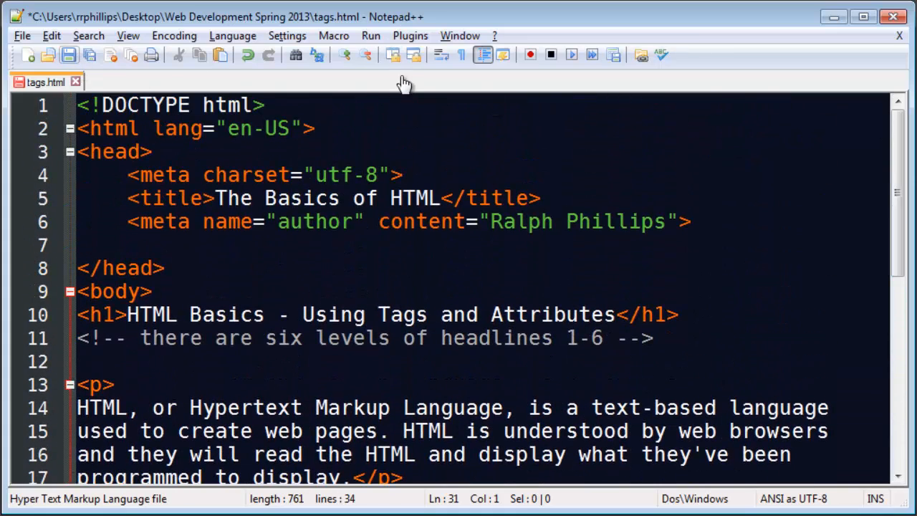
Save tags.html from the toolbar.
left_click(371, 36)
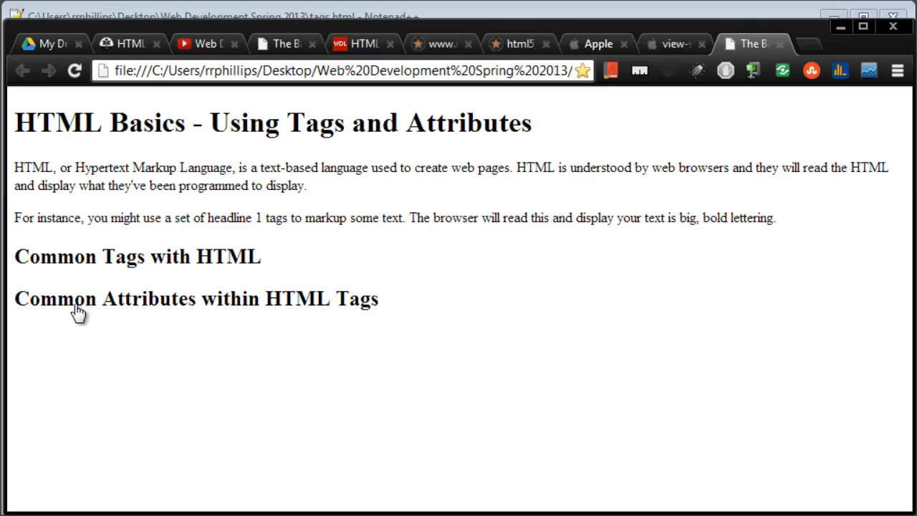
mouse_move(83, 342)
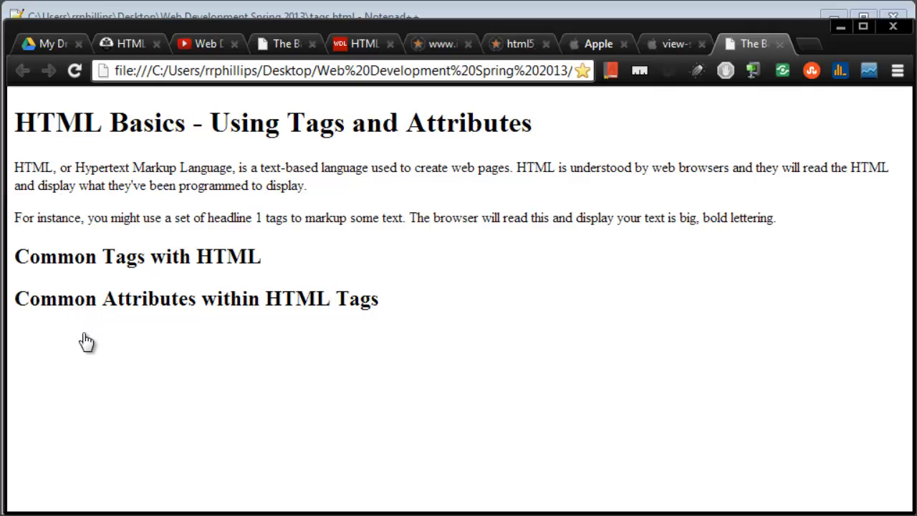